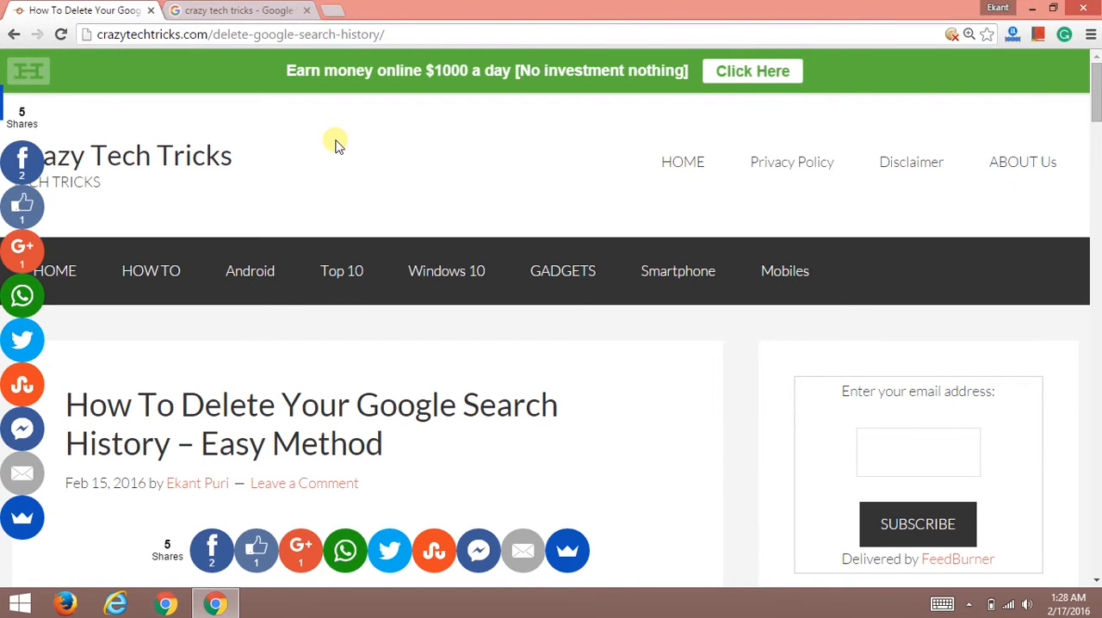
Step: Scroll the Crazy Tech Tricks article down to its introduction and title image
{"action": "scroll", "scroll_direction": "down", "scroll_amount": 3}
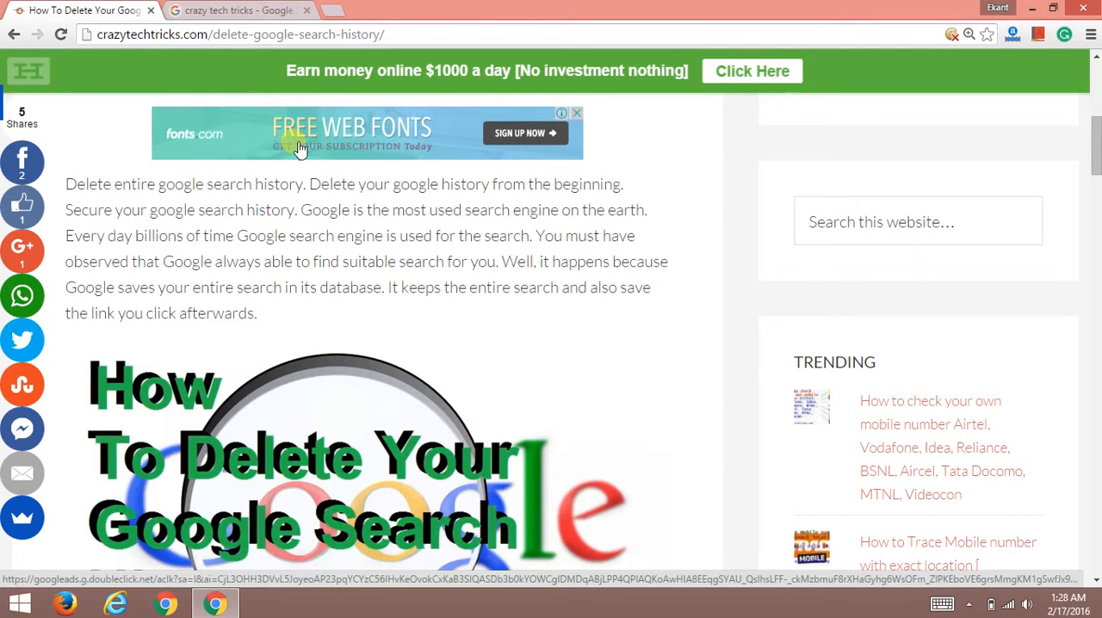
Step: Return to the 'crazy tech tricks' Google results and open the settings gear menu
{"action": "left_click", "coordinate": [233, 9]}
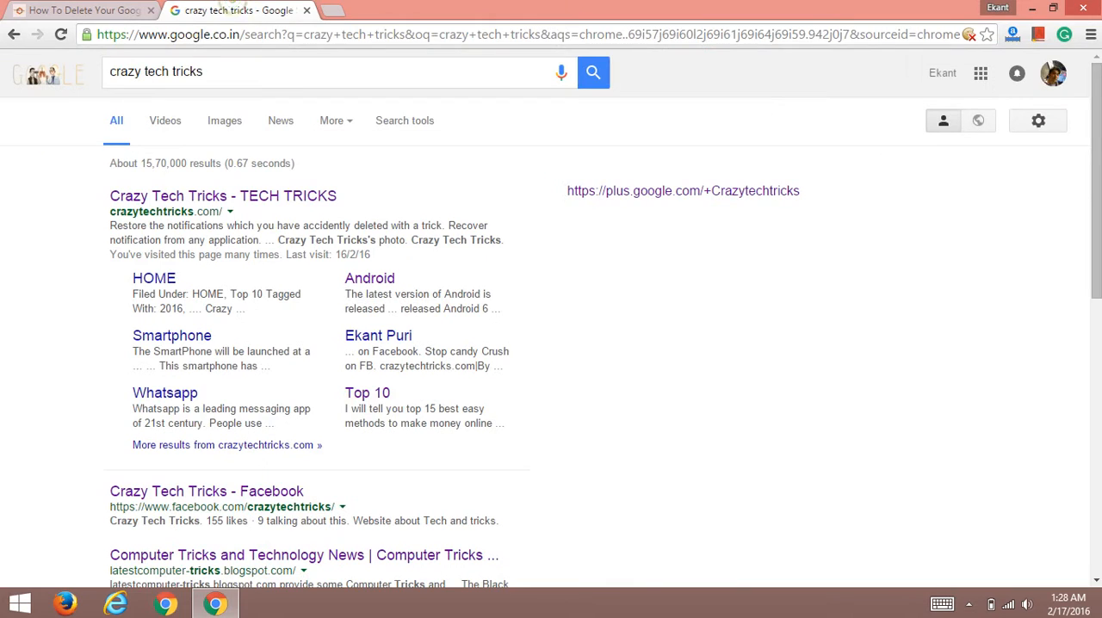
{"action": "mouse_move", "coordinate": [721, 444]}
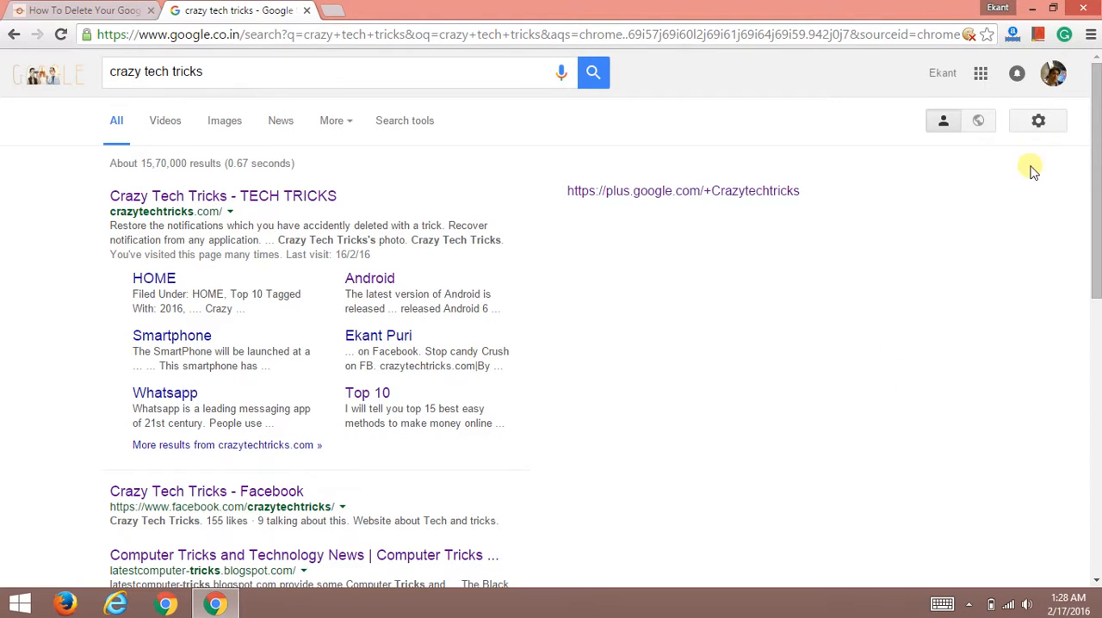
{"action": "mouse_move", "coordinate": [1038, 121]}
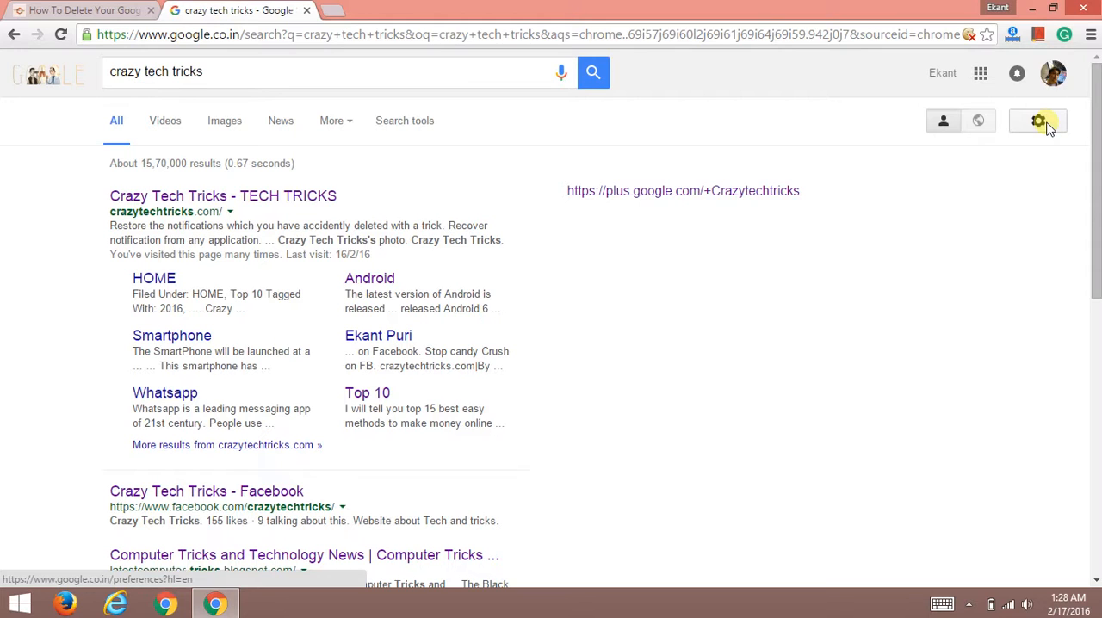
{"action": "left_click", "coordinate": [1038, 121]}
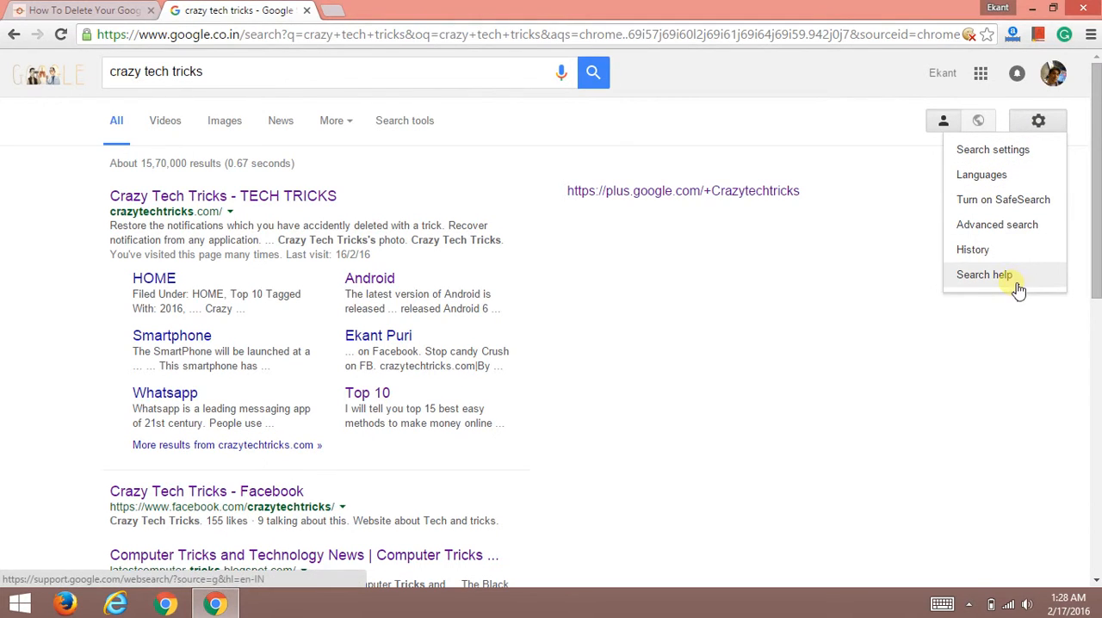
{"action": "mouse_move", "coordinate": [973, 250]}
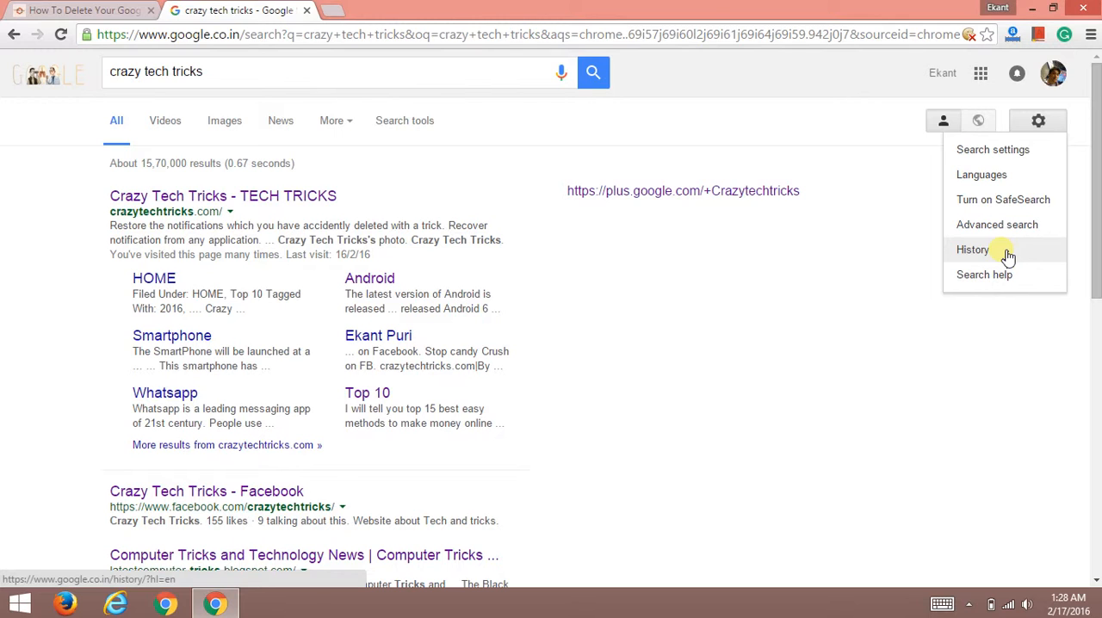
Step: Open History from the settings menu and scroll through today's Web & App Activity entries
{"action": "left_click", "coordinate": [973, 250]}
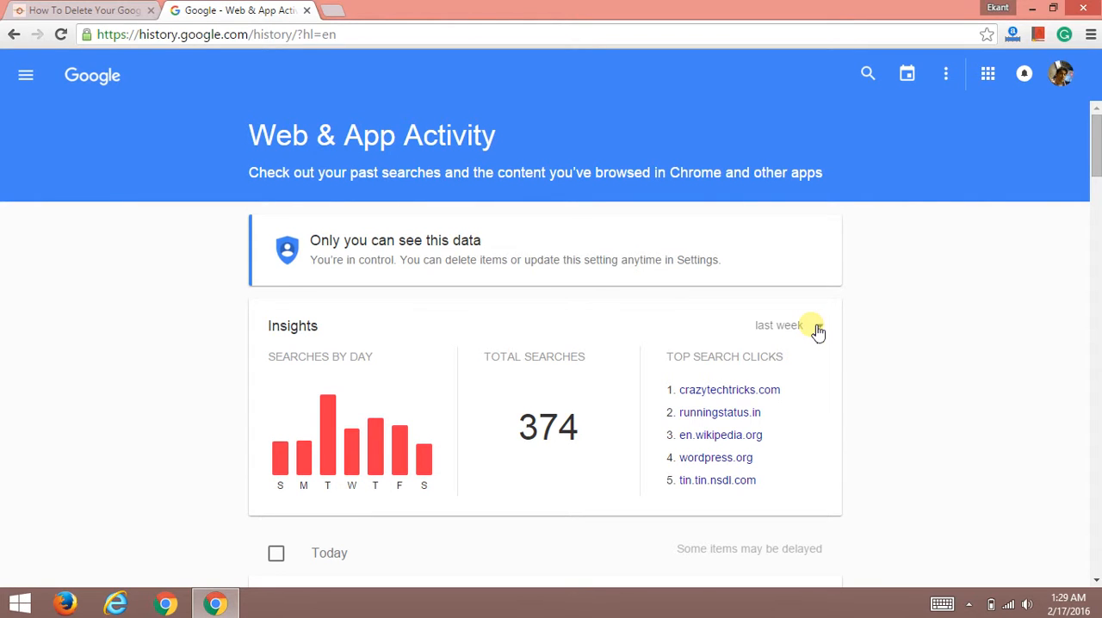
{"action": "scroll", "scroll_direction": "down", "scroll_amount": 3}
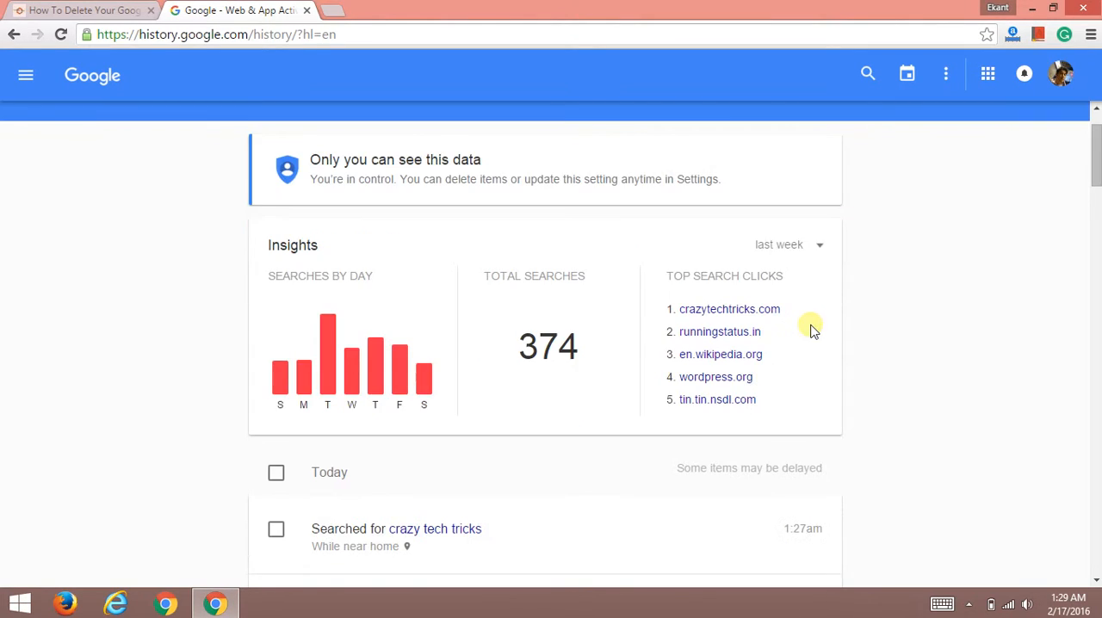
{"action": "scroll", "scroll_direction": "down", "scroll_amount": 3}
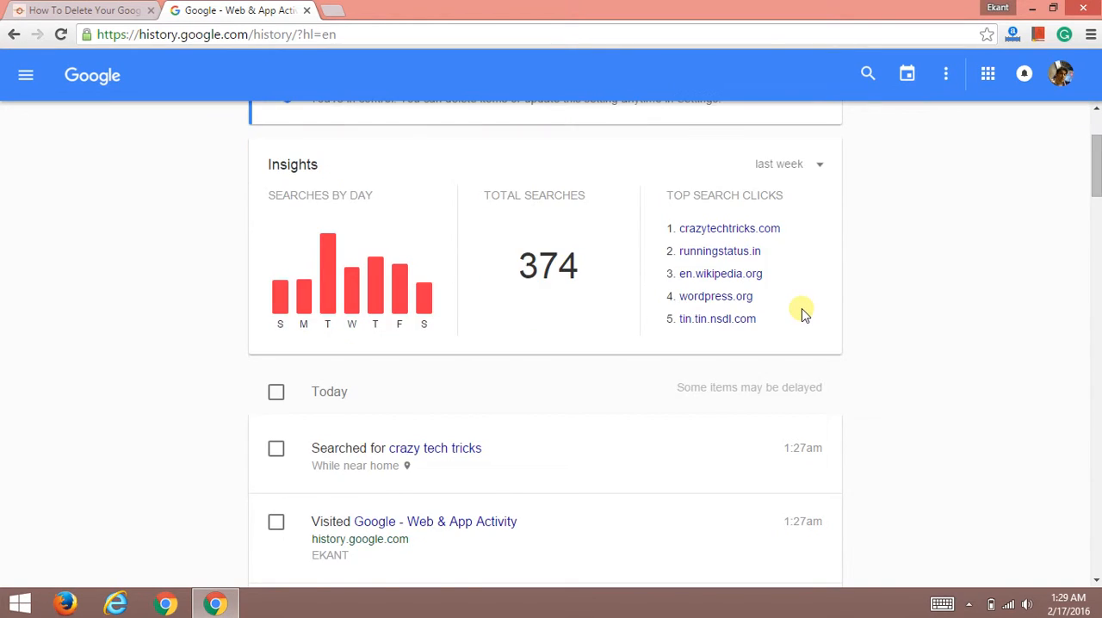
{"action": "scroll", "scroll_direction": "down", "scroll_amount": 3}
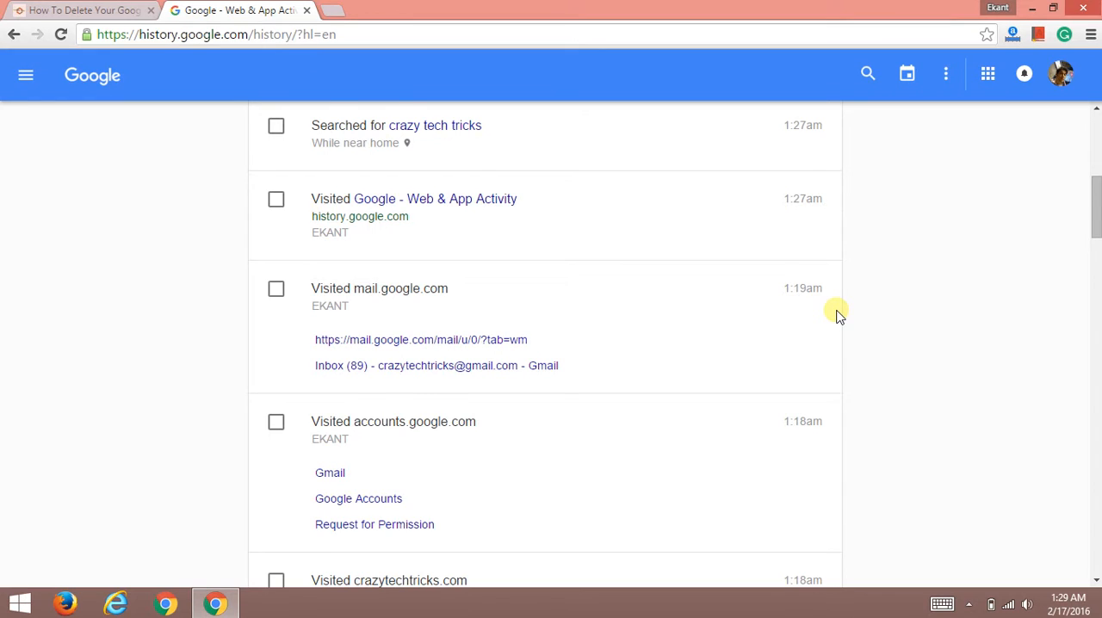
{"action": "scroll", "scroll_direction": "down", "scroll_amount": 3}
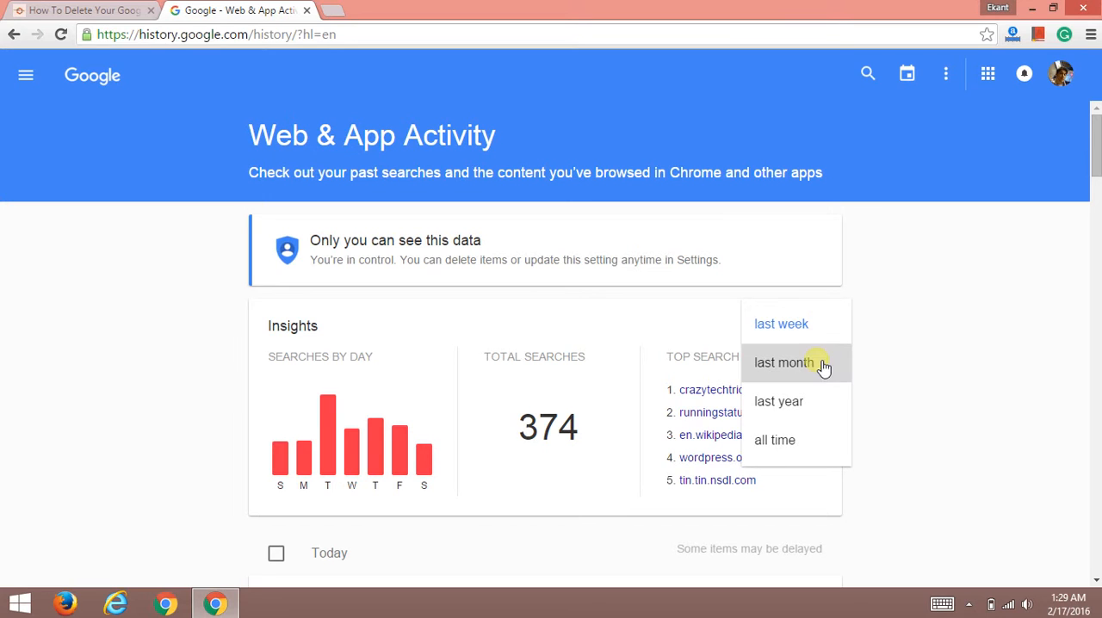
Step: Change the insights period from last month to last year, then all time (6789 searches)
{"action": "left_click", "coordinate": [779, 361]}
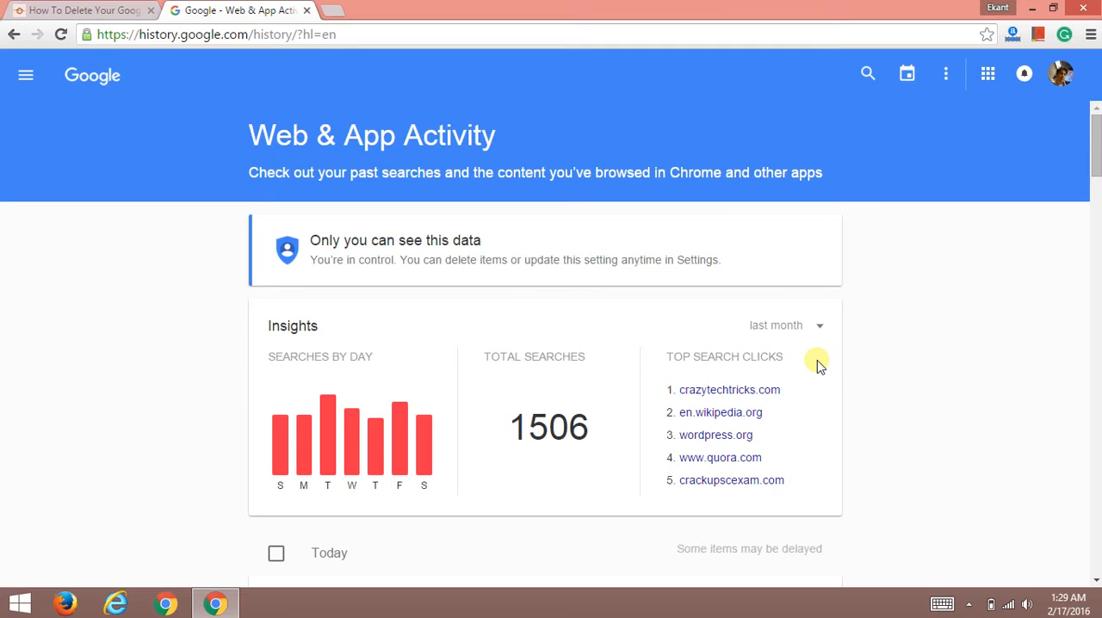
{"action": "mouse_move", "coordinate": [809, 334]}
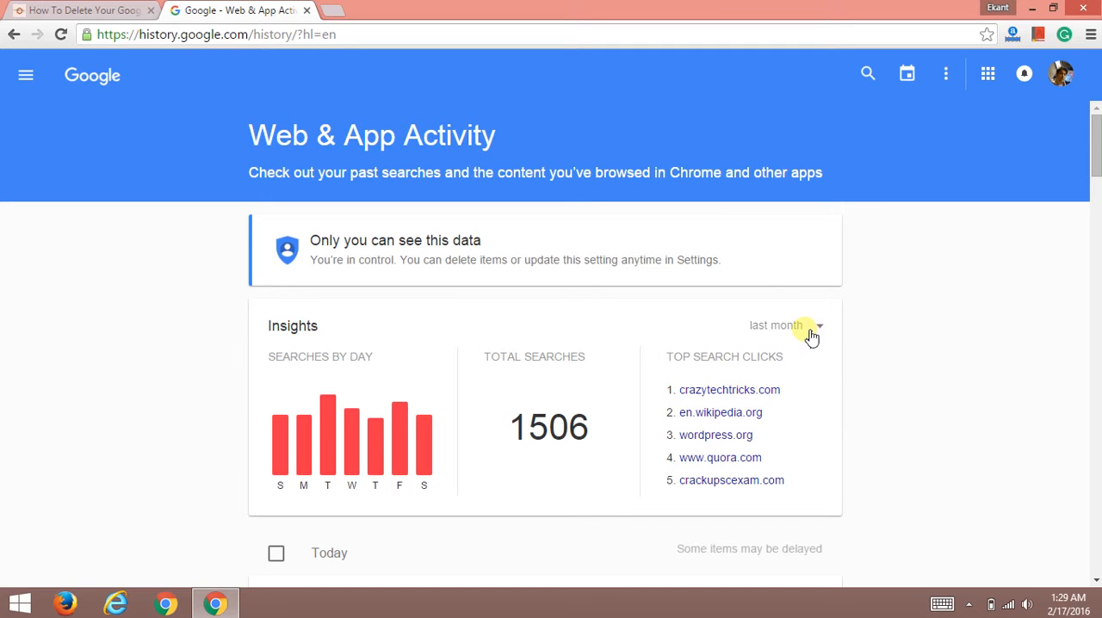
{"action": "mouse_move", "coordinate": [886, 350]}
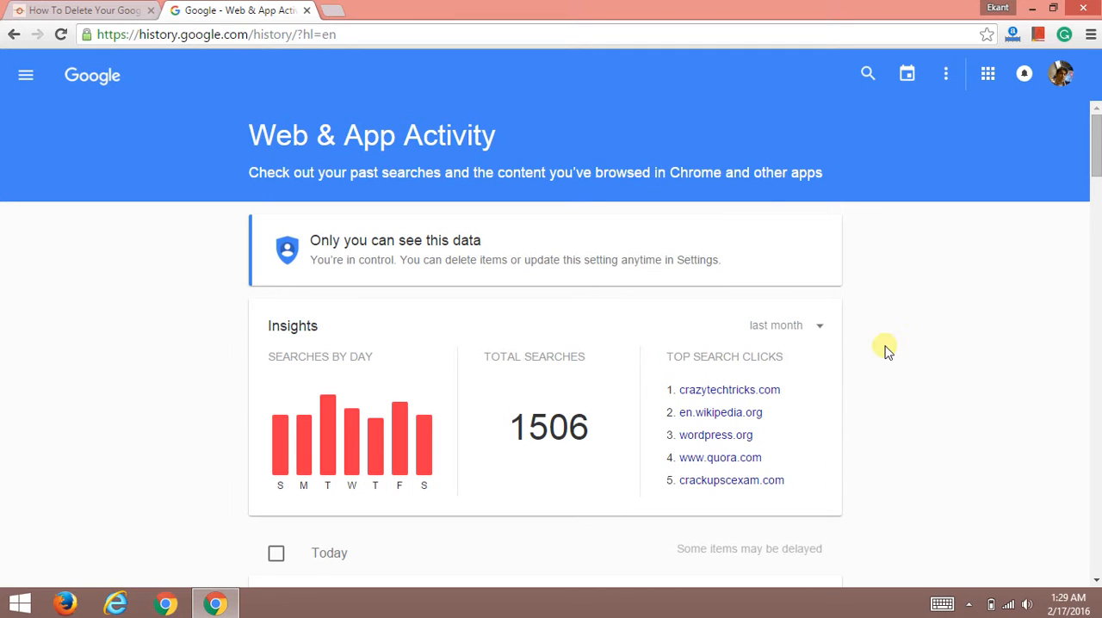
{"action": "mouse_move", "coordinate": [816, 331]}
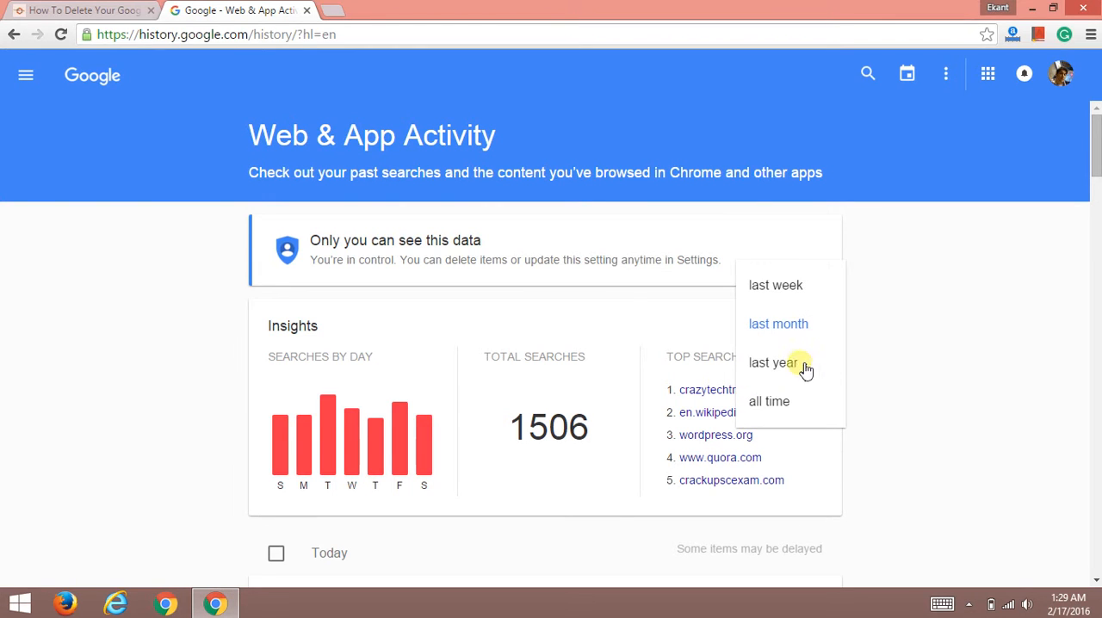
{"action": "left_click", "coordinate": [772, 362]}
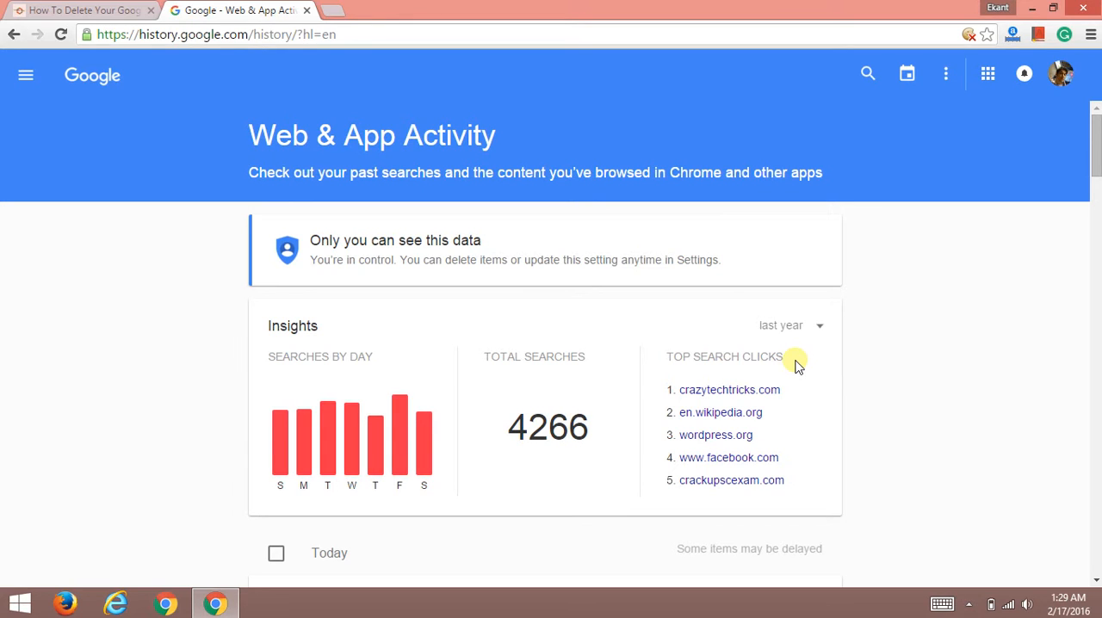
{"action": "mouse_move", "coordinate": [813, 340]}
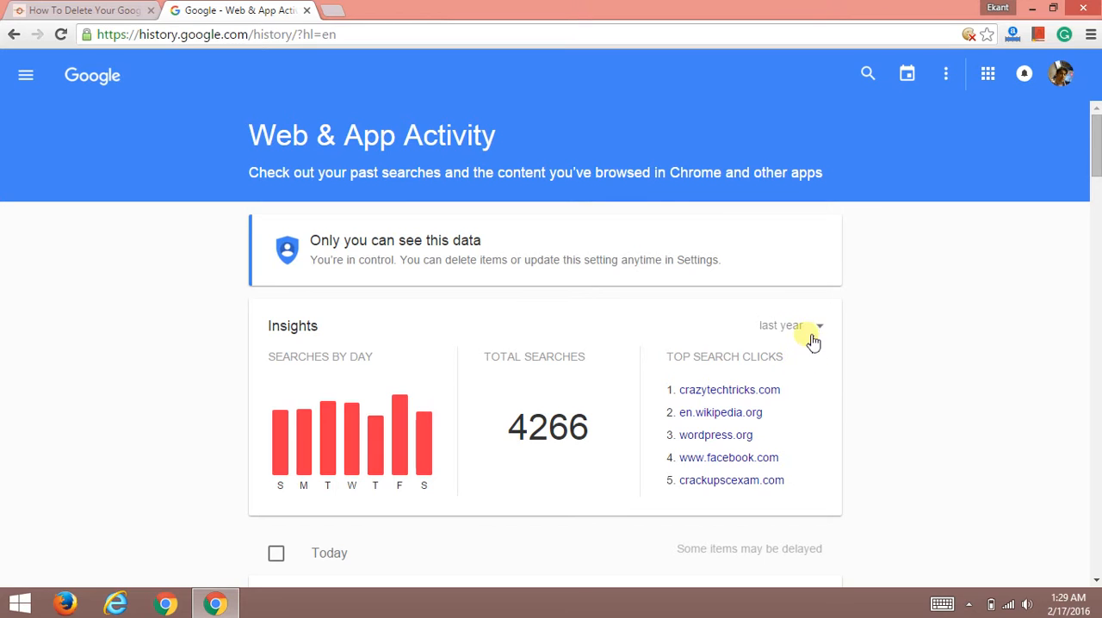
{"action": "left_click", "coordinate": [788, 325]}
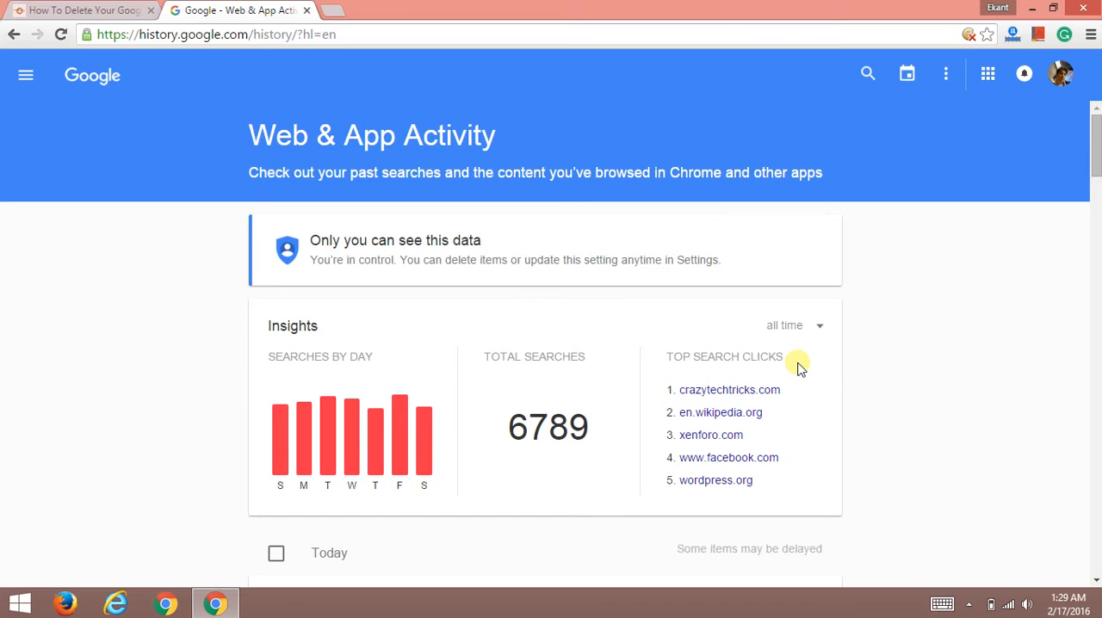
{"action": "mouse_move", "coordinate": [812, 361]}
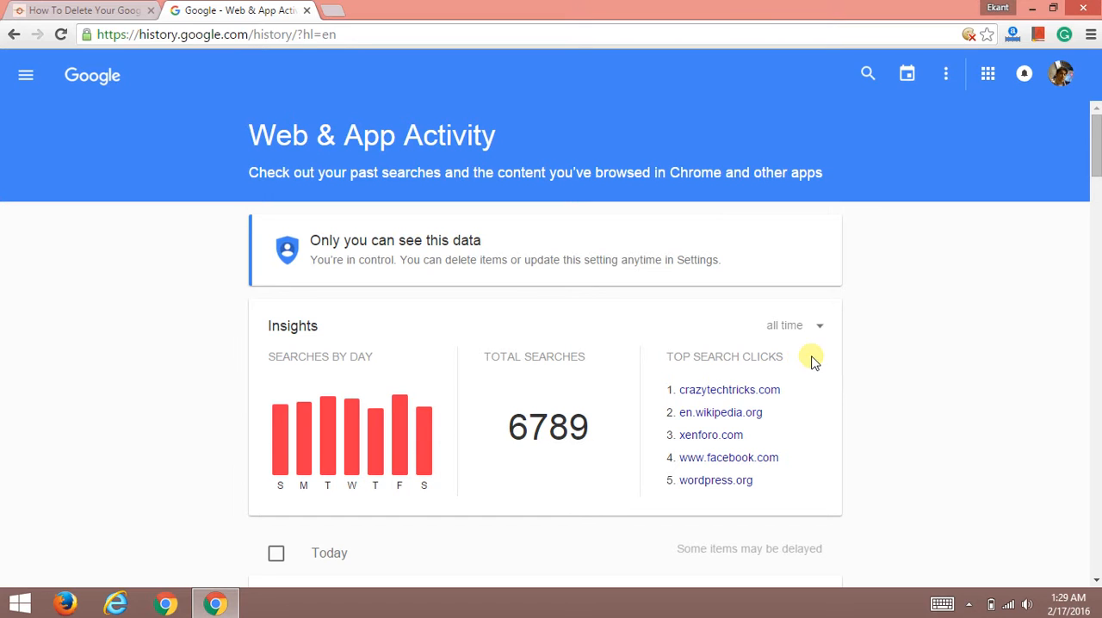
{"action": "left_click", "coordinate": [987, 73]}
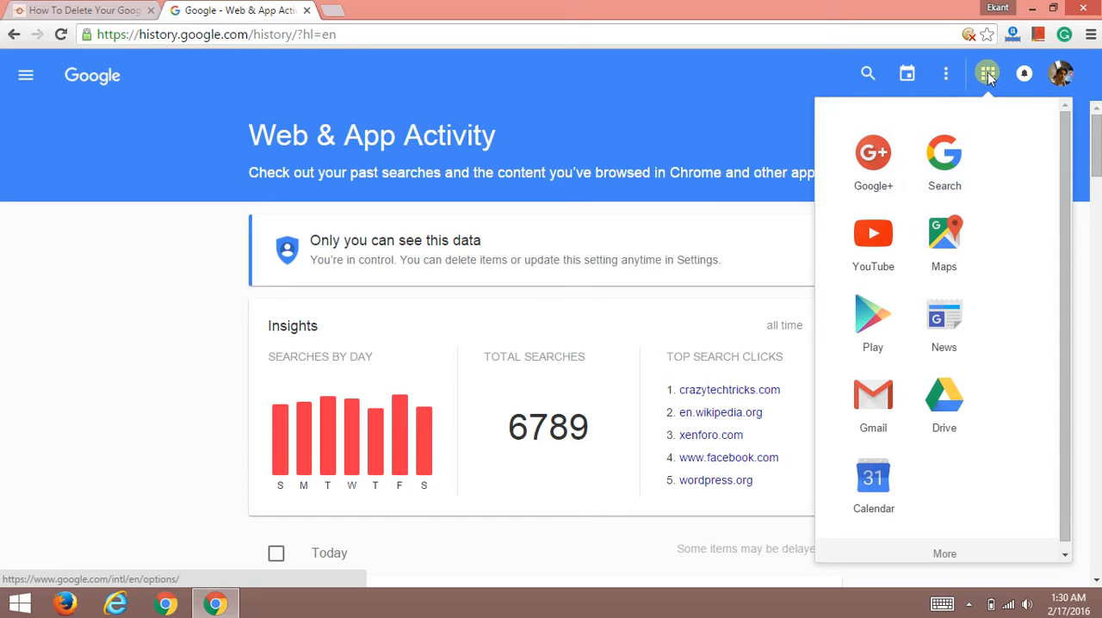
Step: Choose Download searches from the activity page's three-dot menu
{"action": "left_click", "coordinate": [944, 73]}
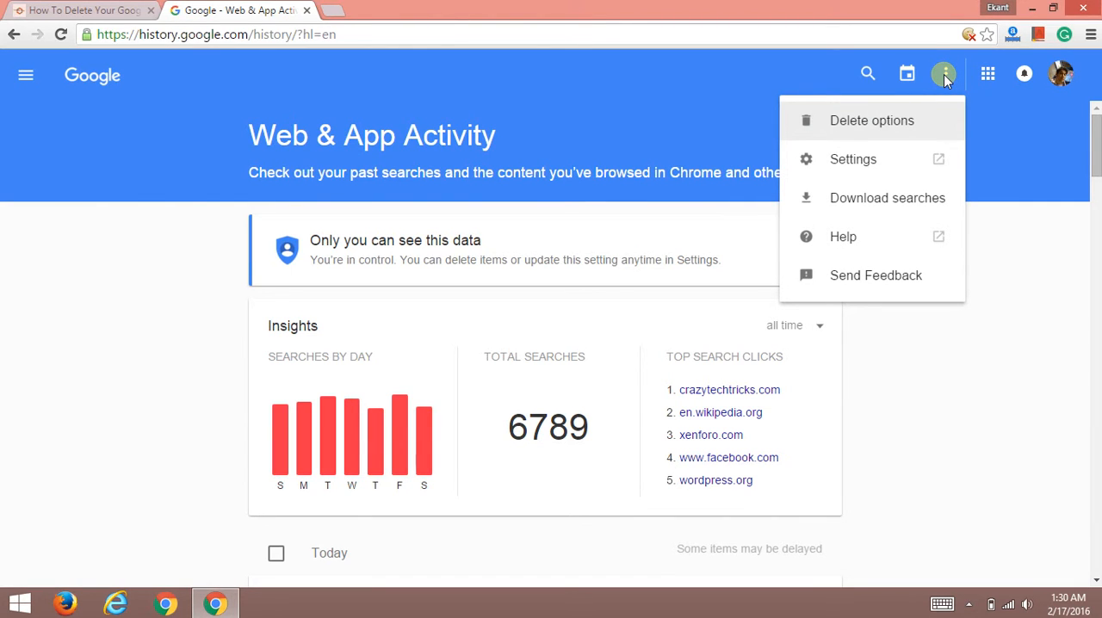
{"action": "mouse_move", "coordinate": [932, 83]}
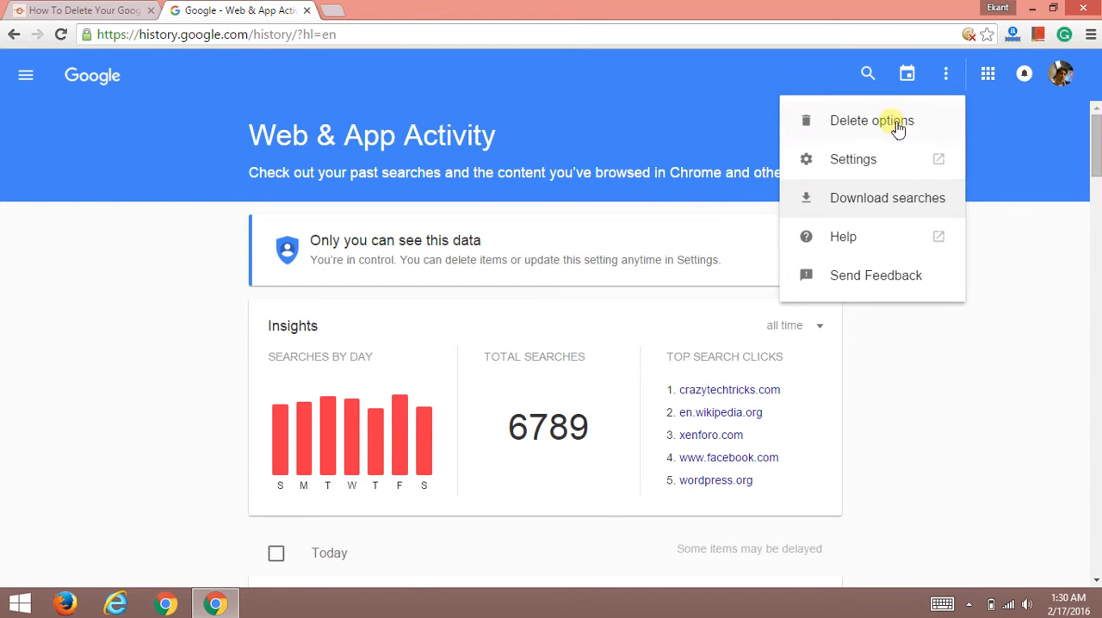
{"action": "mouse_move", "coordinate": [899, 164]}
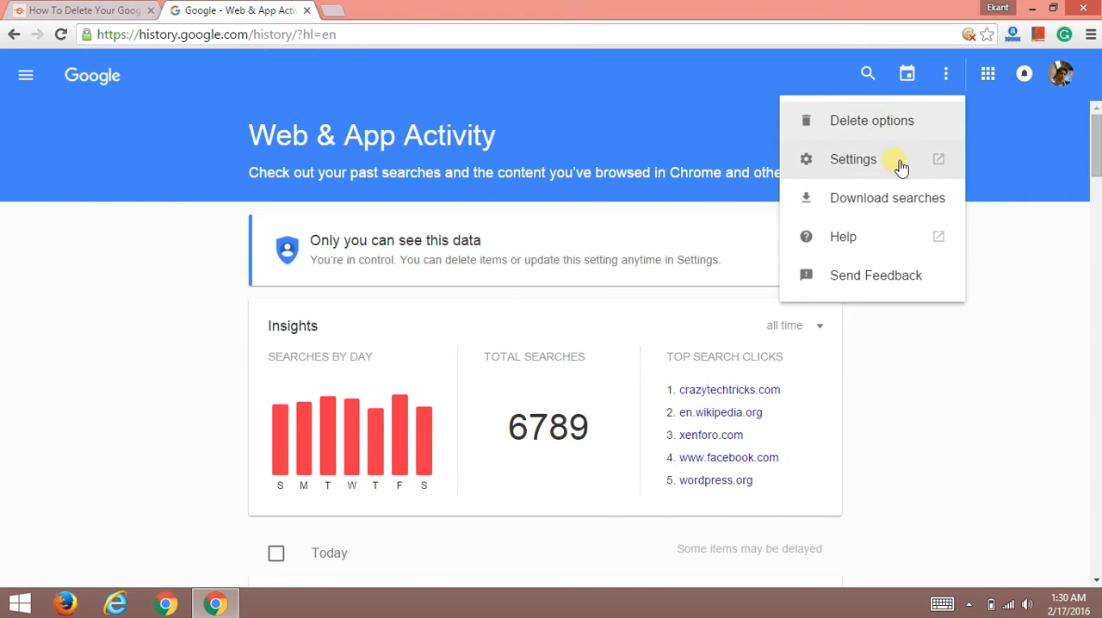
{"action": "mouse_move", "coordinate": [898, 190]}
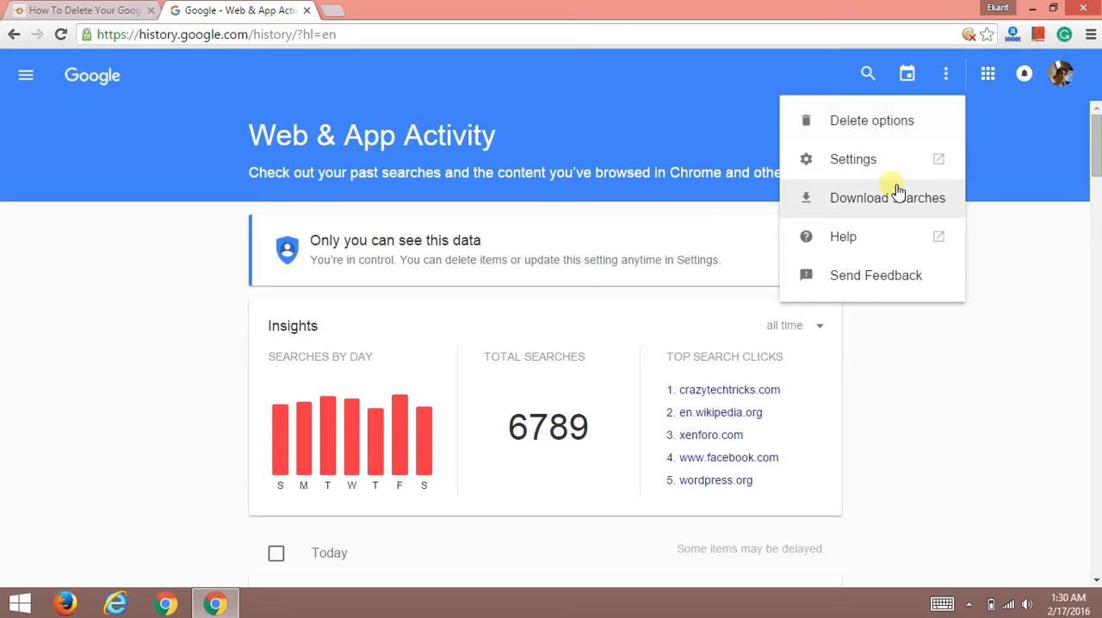
{"action": "left_click", "coordinate": [886, 197]}
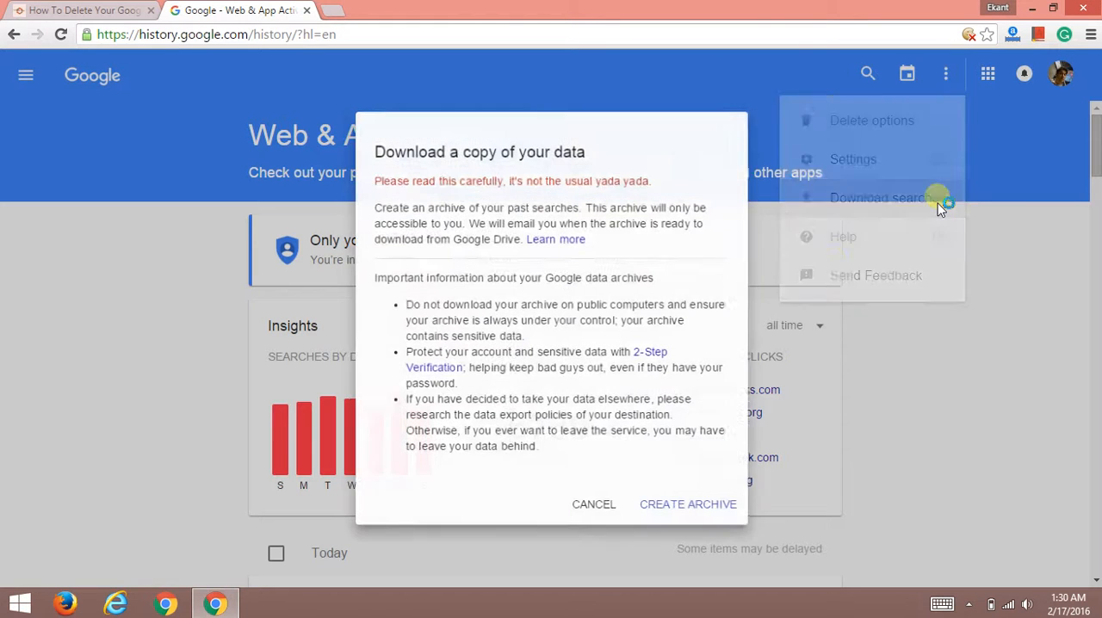
Step: Acknowledge the 'Preparing your archive' notice with OK
{"action": "left_click", "coordinate": [592, 503]}
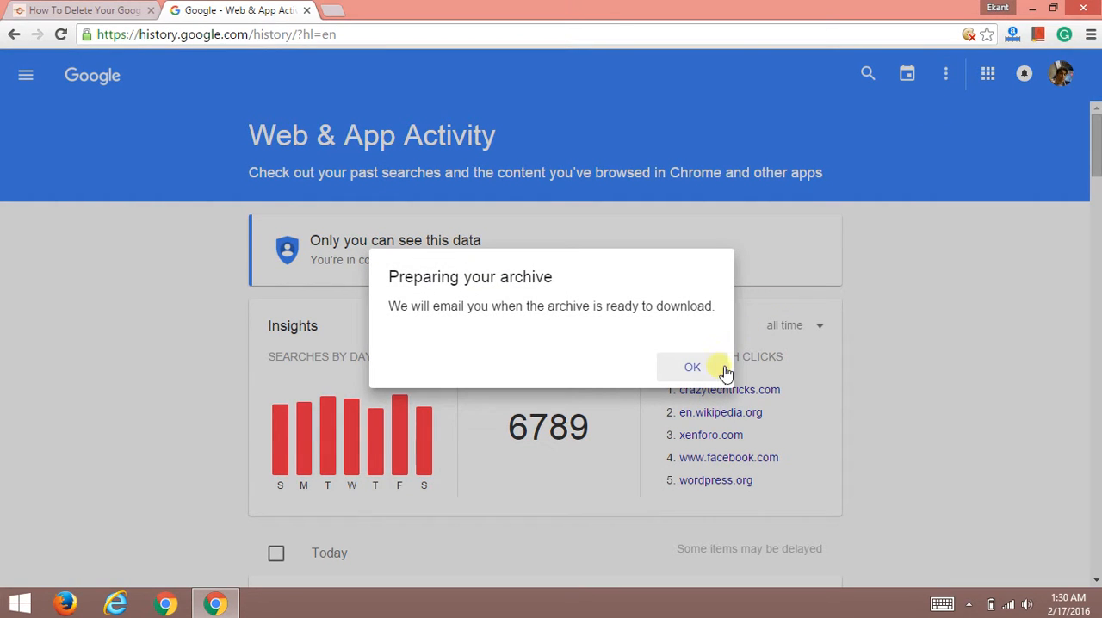
{"action": "left_click", "coordinate": [692, 366]}
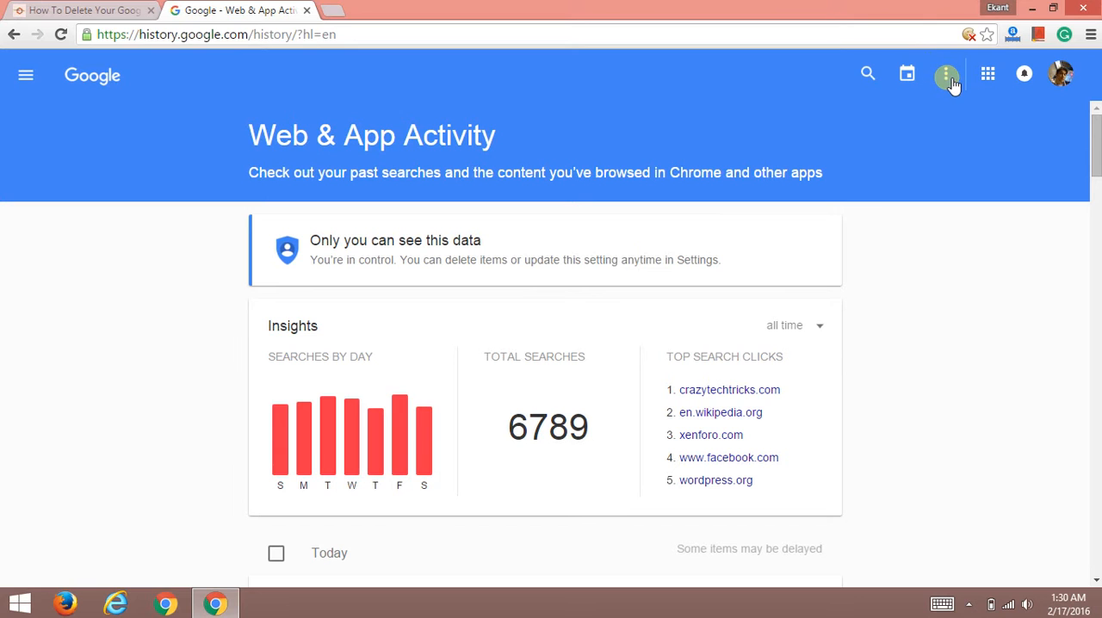
Step: Open the delete-activity options and settle on Today after trying Yesterday and Advanced
{"action": "left_click", "coordinate": [947, 74]}
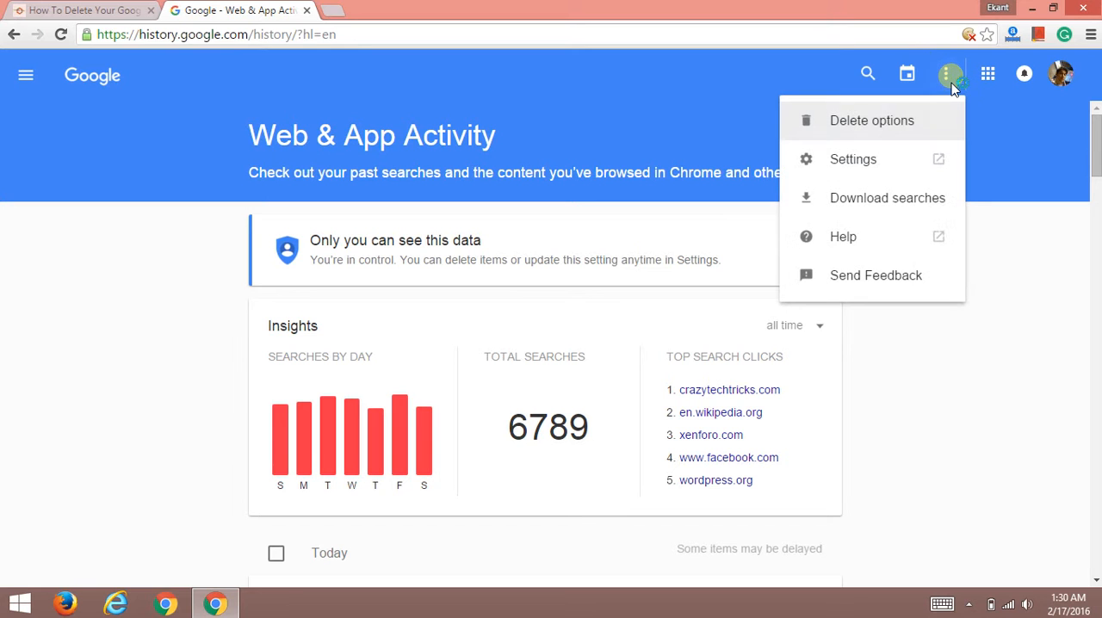
{"action": "mouse_move", "coordinate": [908, 121]}
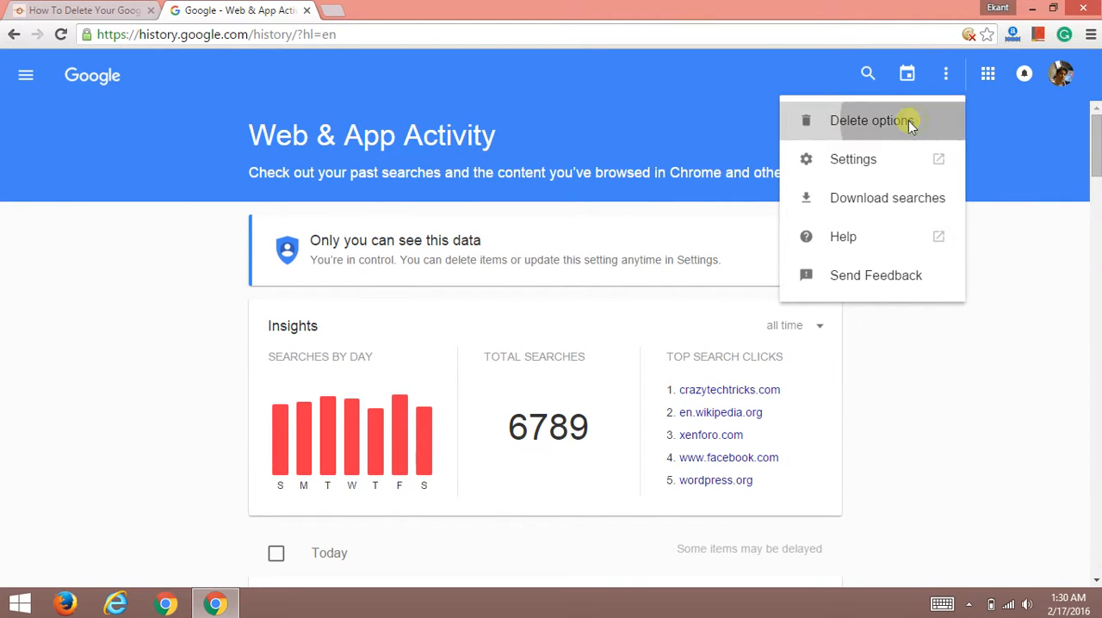
{"action": "left_click", "coordinate": [870, 121]}
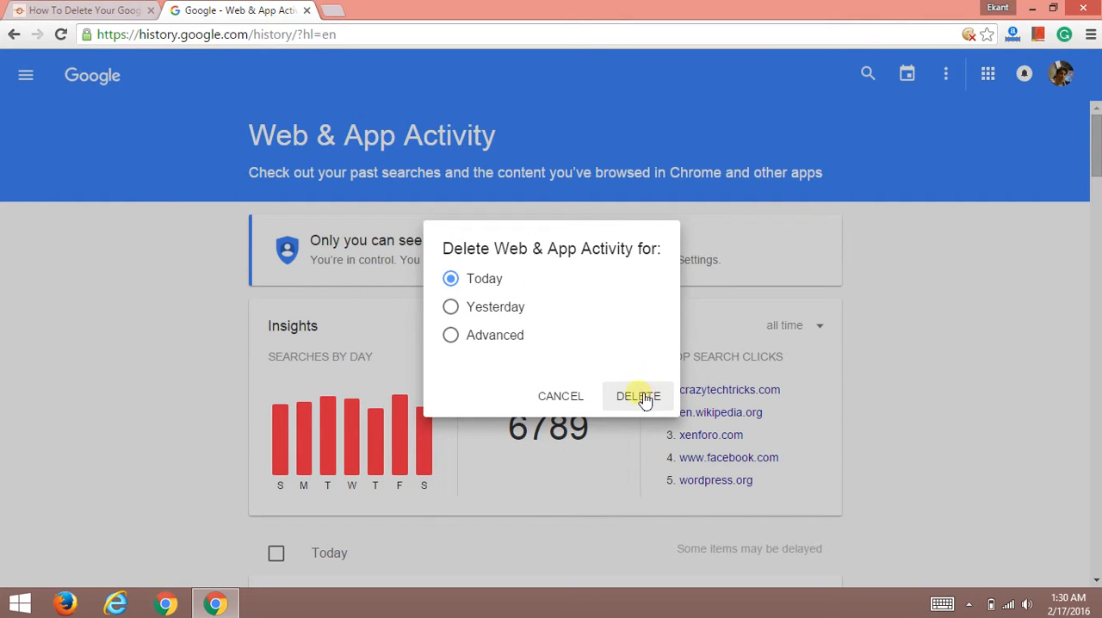
{"action": "left_click", "coordinate": [451, 306]}
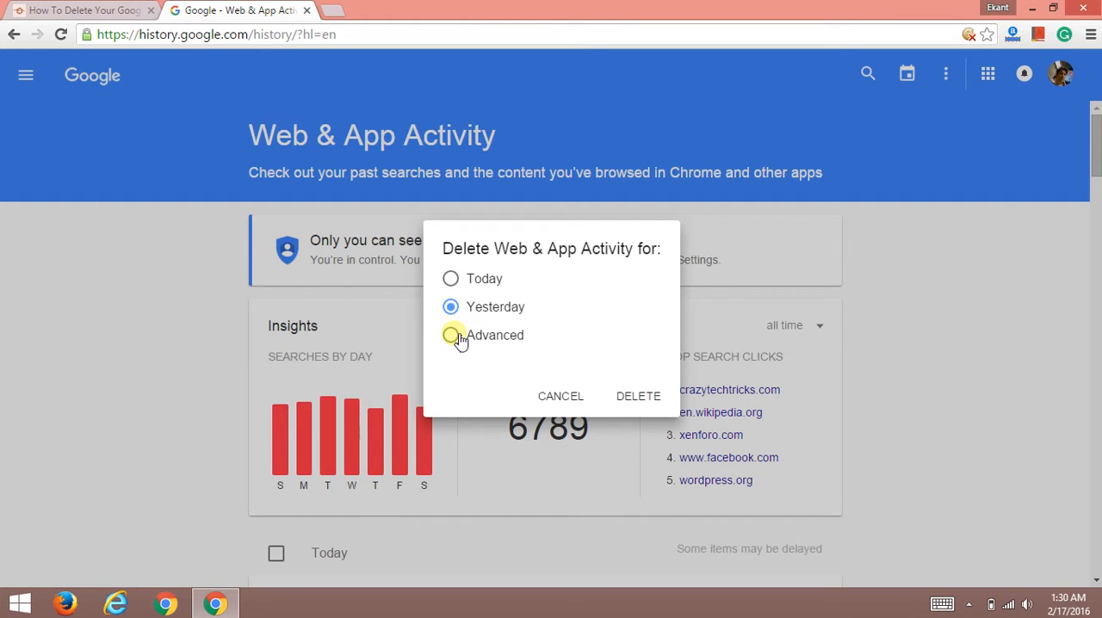
{"action": "left_click", "coordinate": [450, 335]}
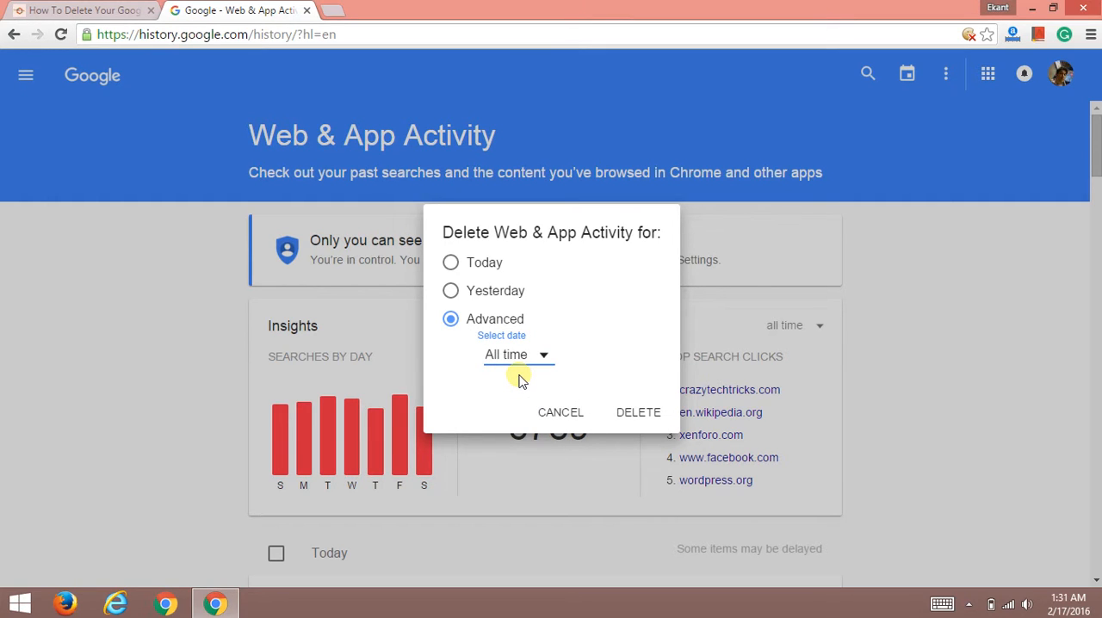
{"action": "mouse_move", "coordinate": [534, 338]}
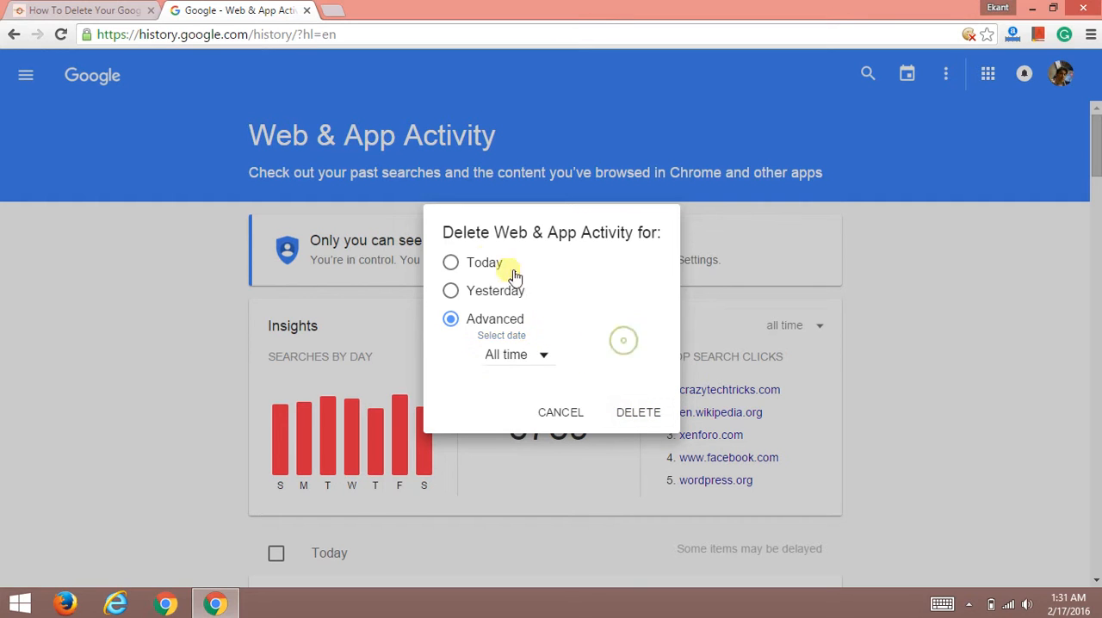
{"action": "left_click", "coordinate": [450, 262]}
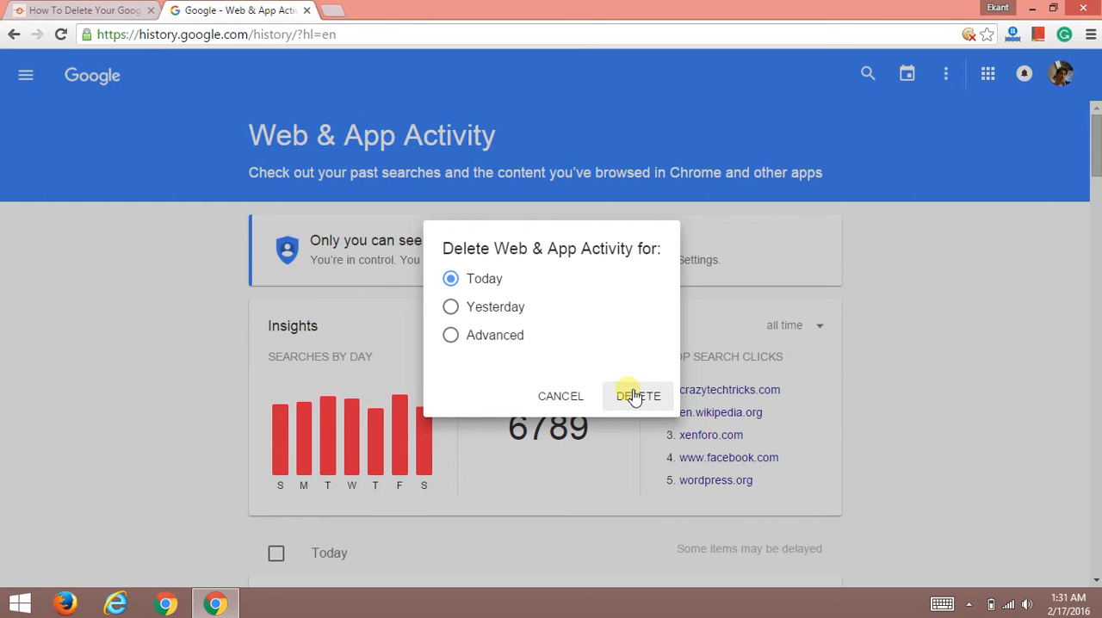
Step: Press DELETE for today's activity, bringing up the unrecoverable-items warning
{"action": "left_click", "coordinate": [637, 395]}
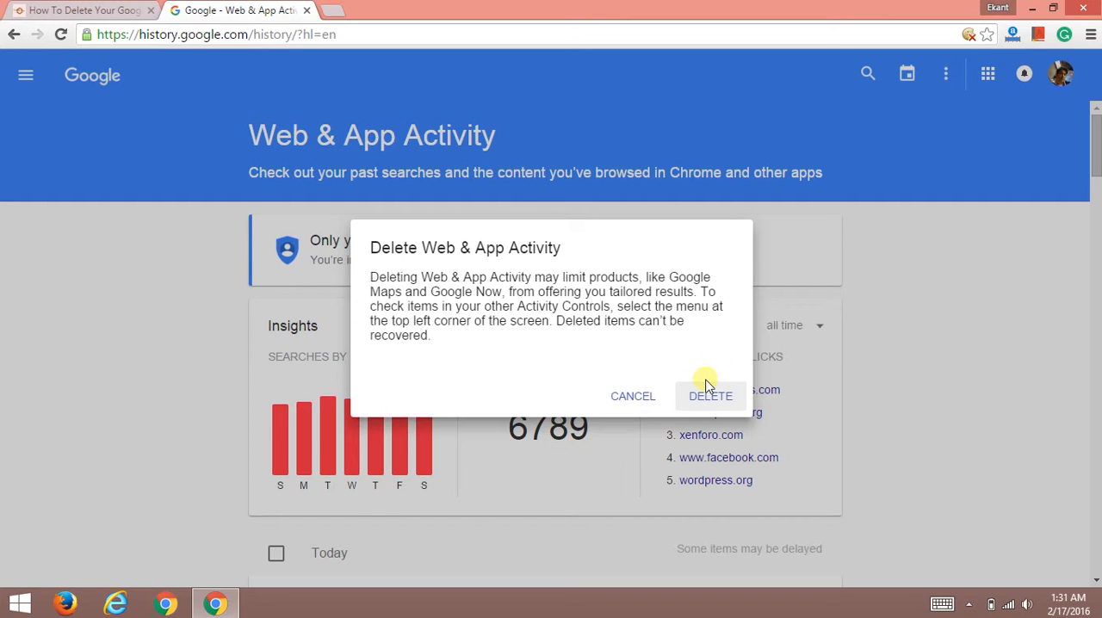
{"action": "mouse_move", "coordinate": [710, 400]}
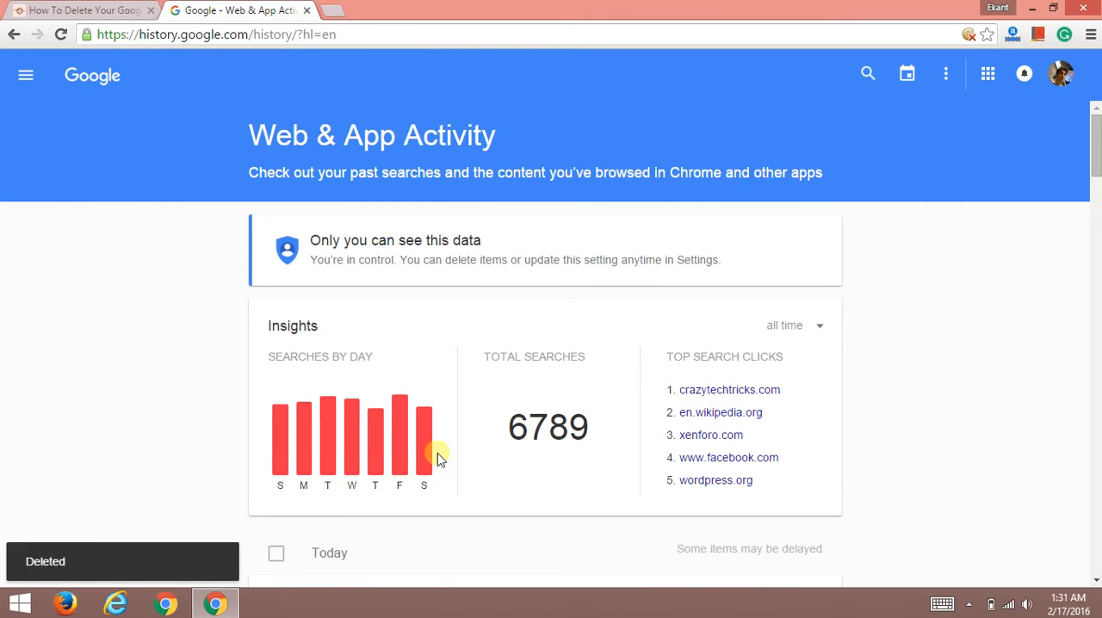
{"action": "scroll", "scroll_direction": "down", "scroll_amount": 3}
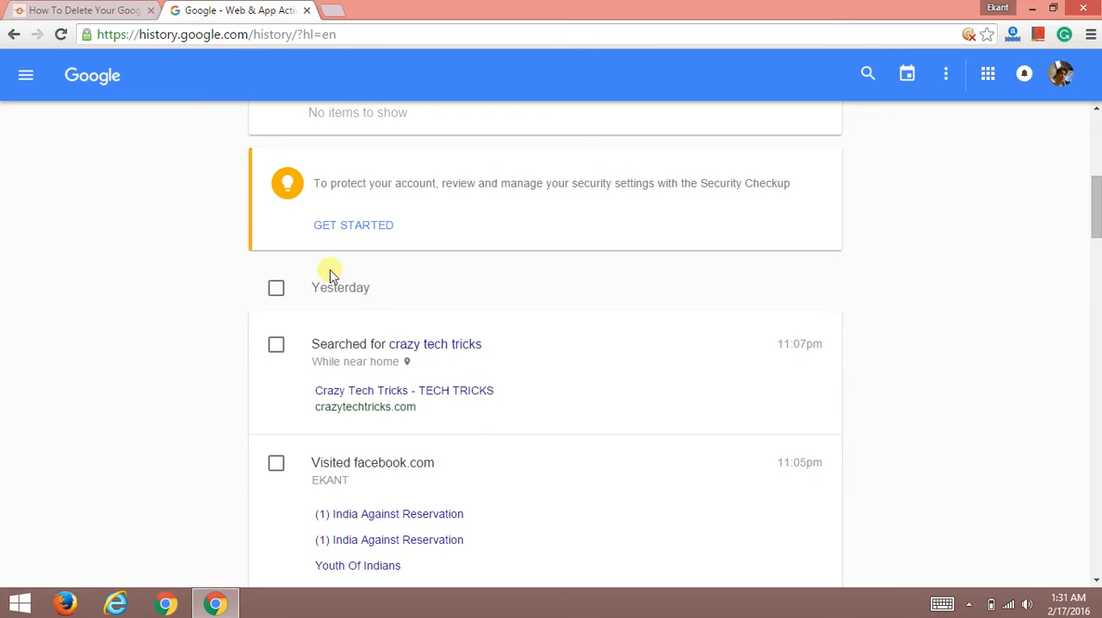
{"action": "mouse_move", "coordinate": [495, 430]}
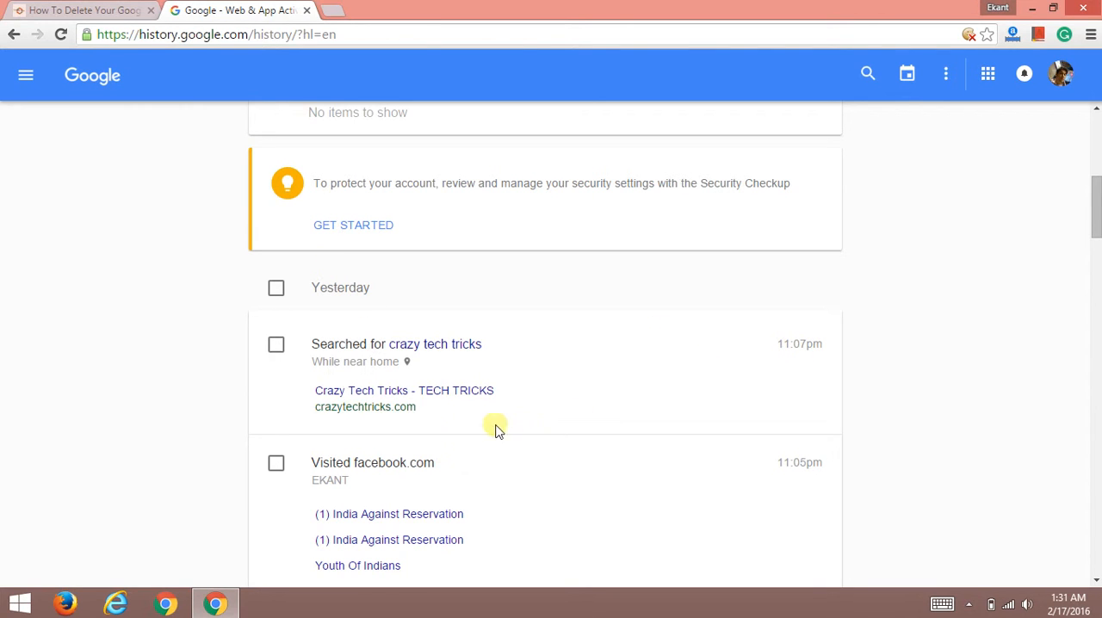
{"action": "scroll", "scroll_direction": "down", "scroll_amount": 3}
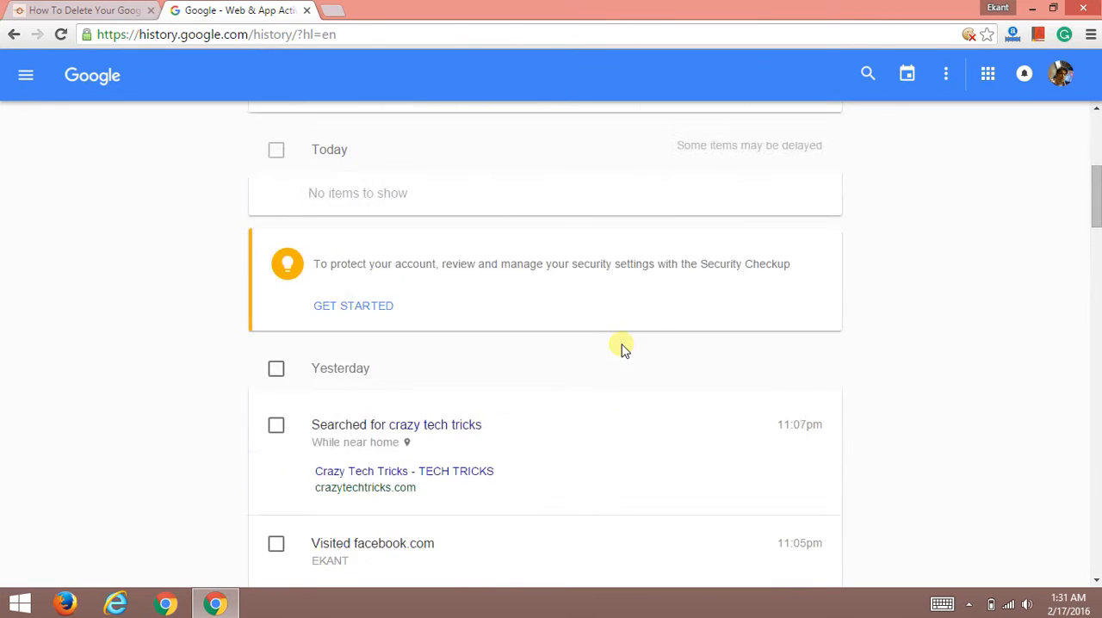
{"action": "scroll", "scroll_direction": "up", "scroll_amount": 3}
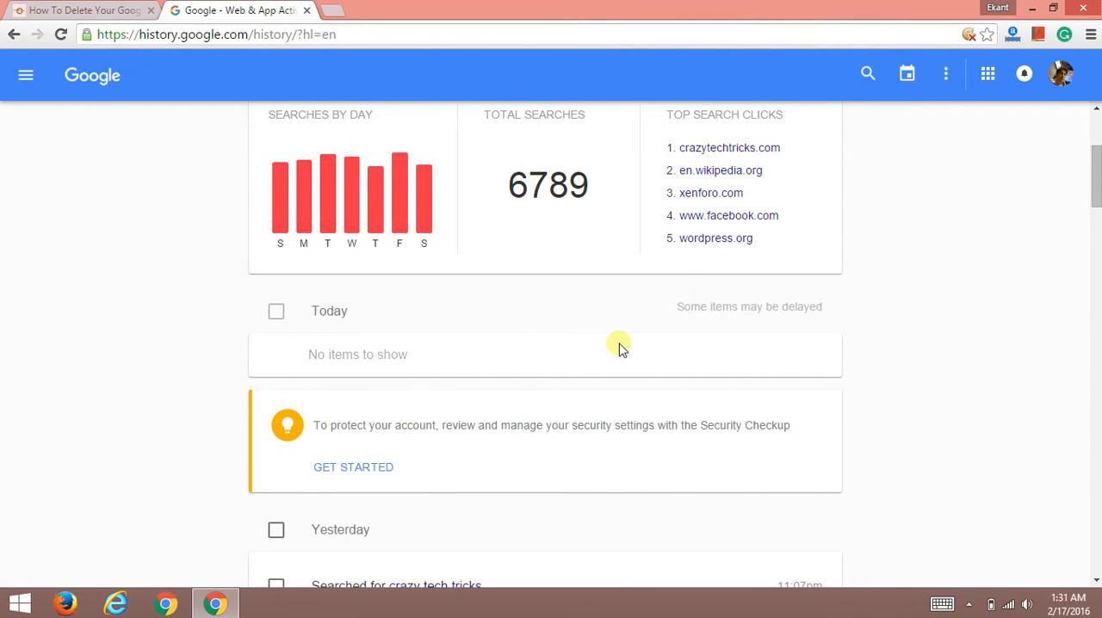
Step: Switch to the crazytechtricks.com tab and scroll to the 'Delete Your Google Search History' steps
{"action": "left_click", "coordinate": [82, 10]}
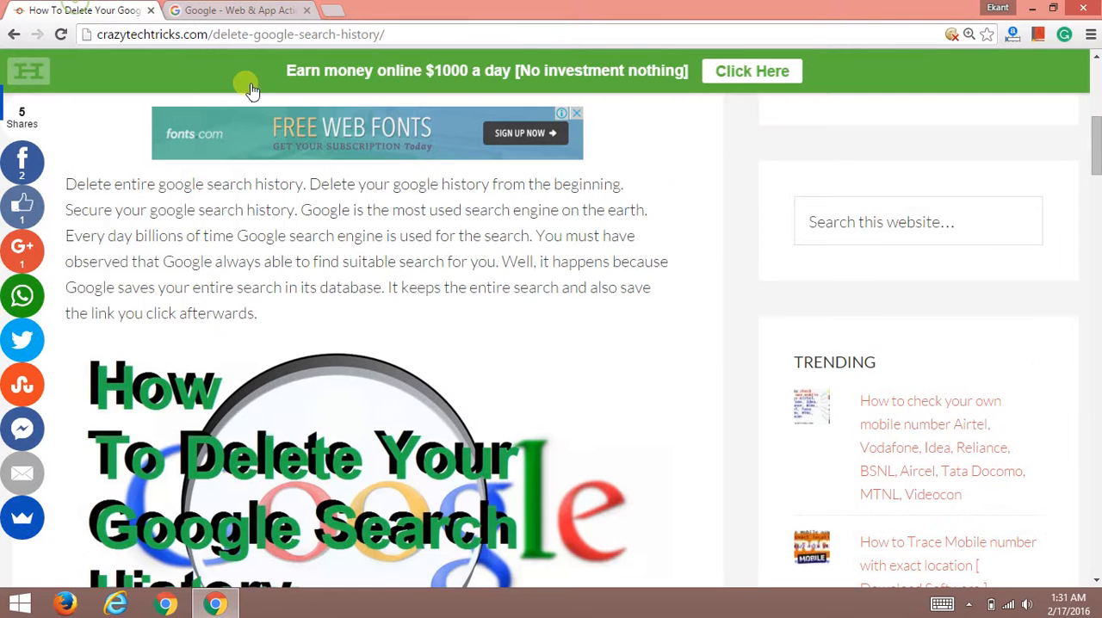
{"action": "scroll", "scroll_direction": "down", "scroll_amount": 3}
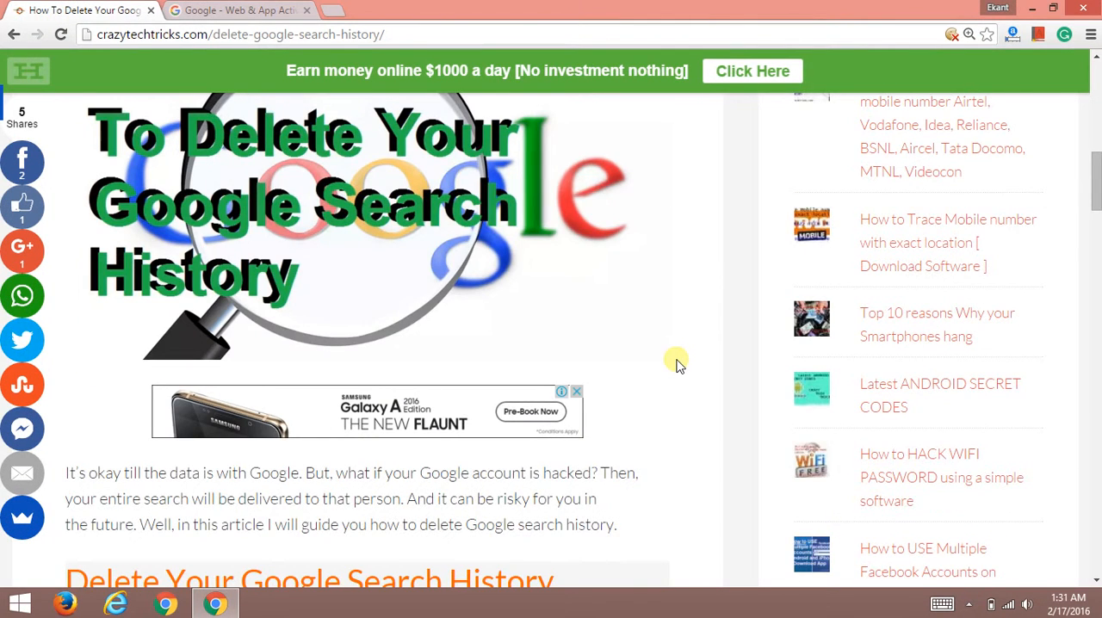
{"action": "mouse_move", "coordinate": [275, 138]}
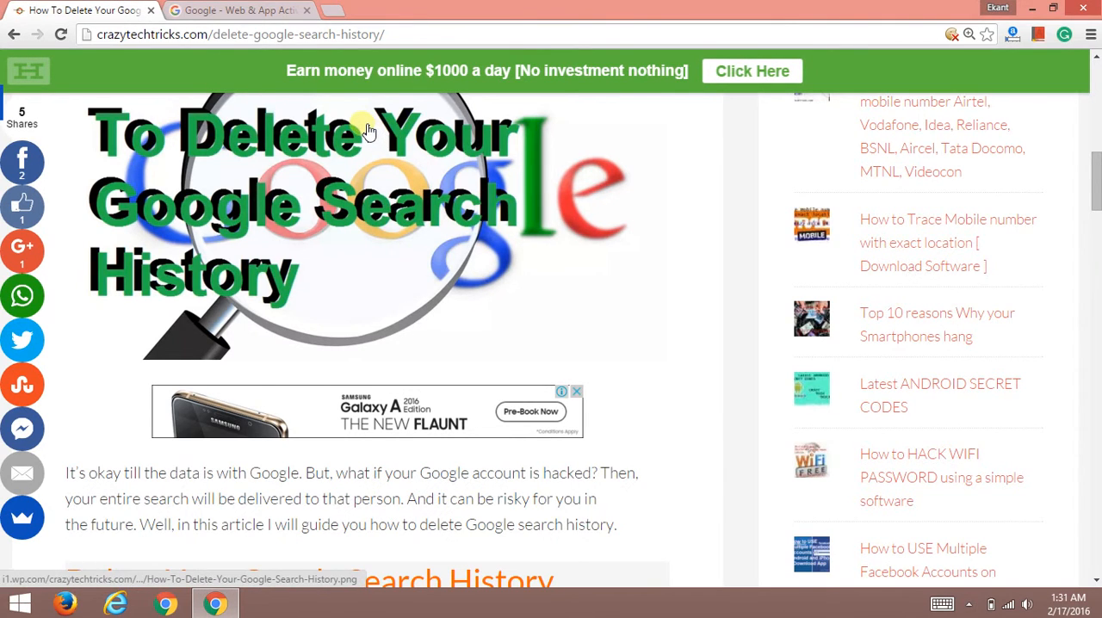
{"action": "scroll", "scroll_direction": "down", "scroll_amount": 3}
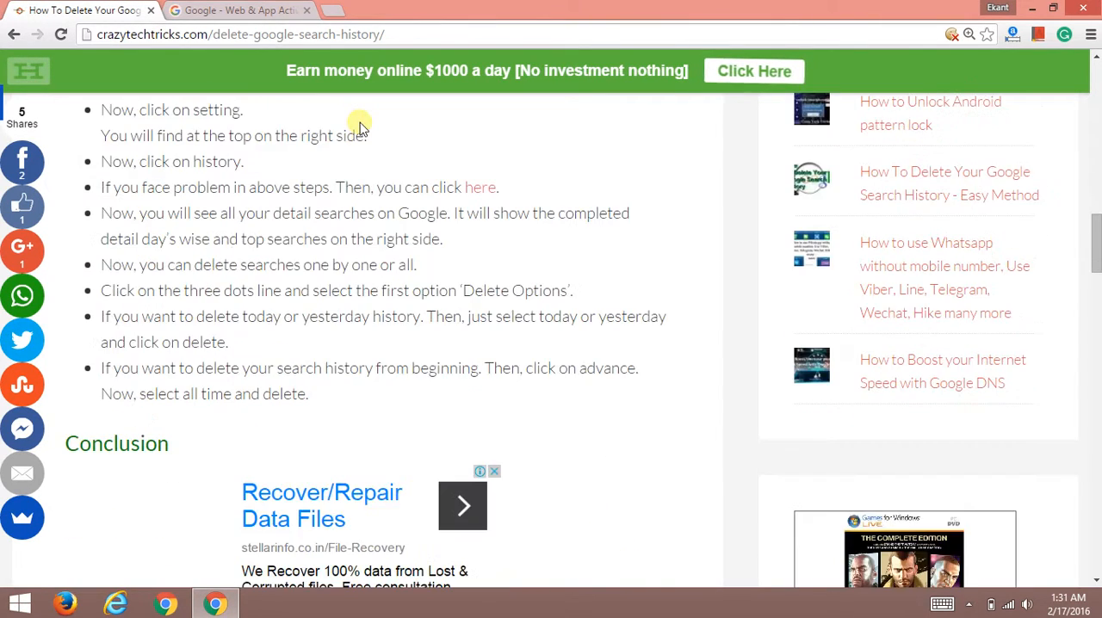
{"action": "scroll", "scroll_direction": "down", "scroll_amount": 3}
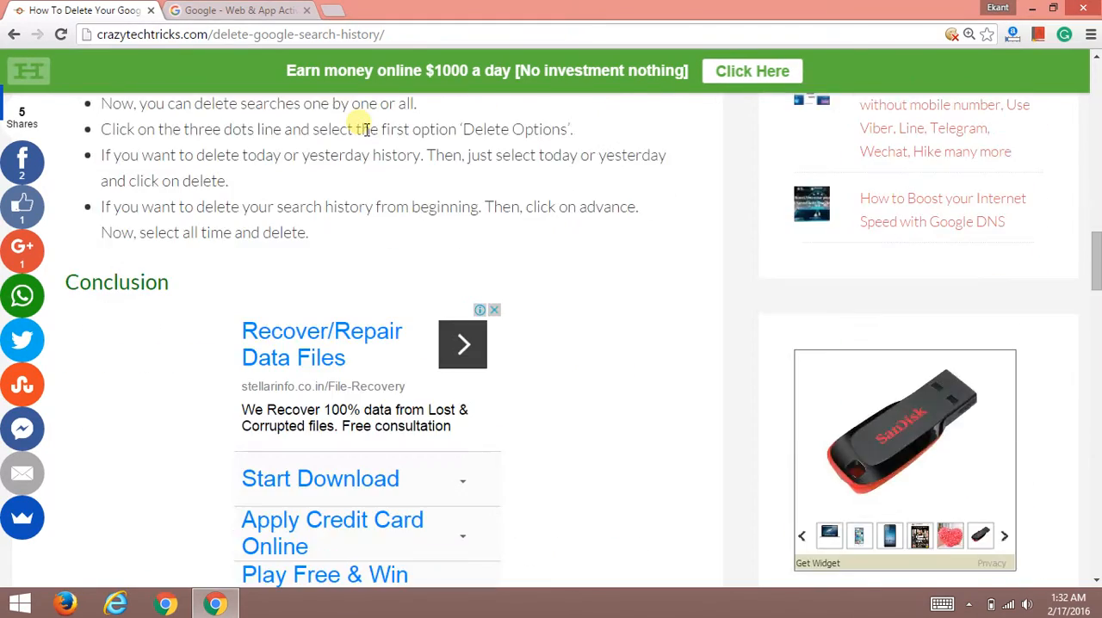
{"action": "scroll", "scroll_direction": "down", "scroll_amount": 3}
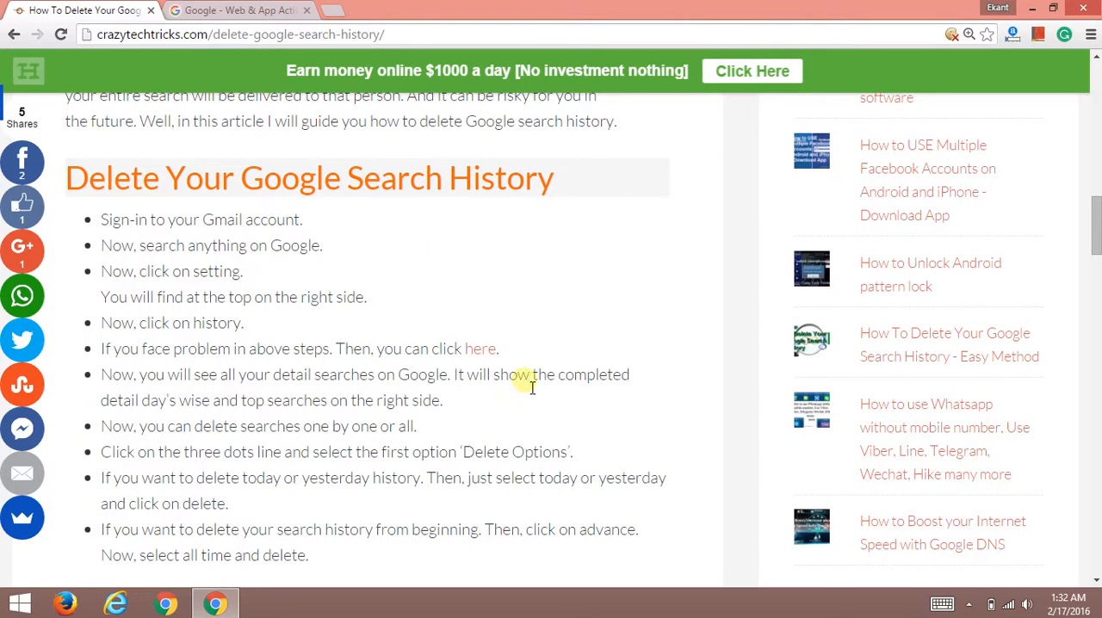
{"action": "mouse_move", "coordinate": [180, 349]}
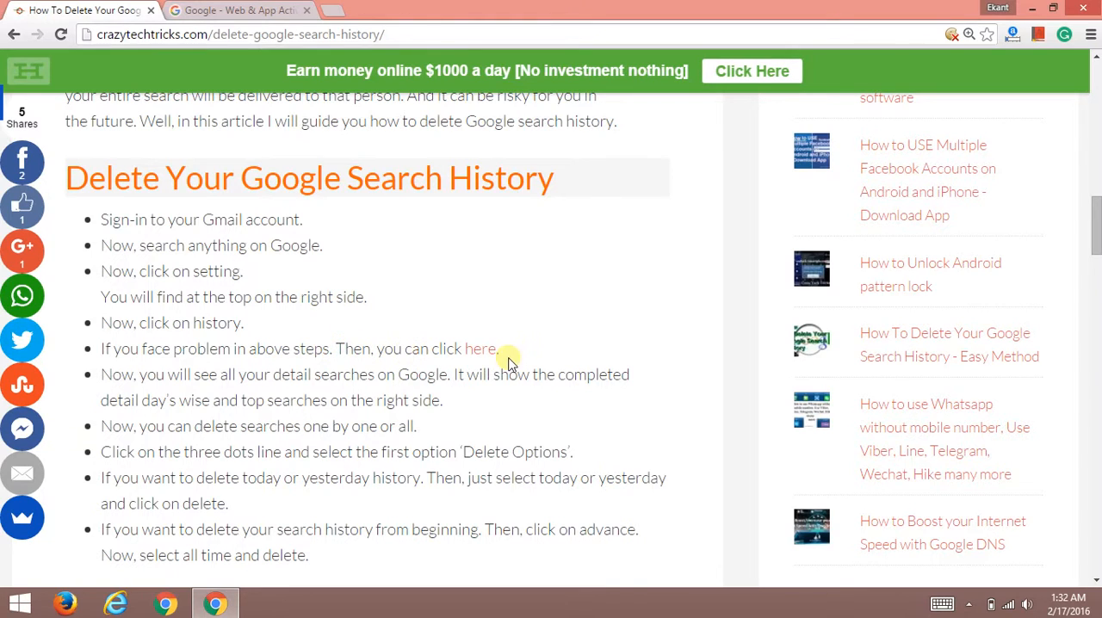
Step: Follow the guide's 'here' link to open Web & App Activity in a new tab
{"action": "left_click", "coordinate": [479, 348]}
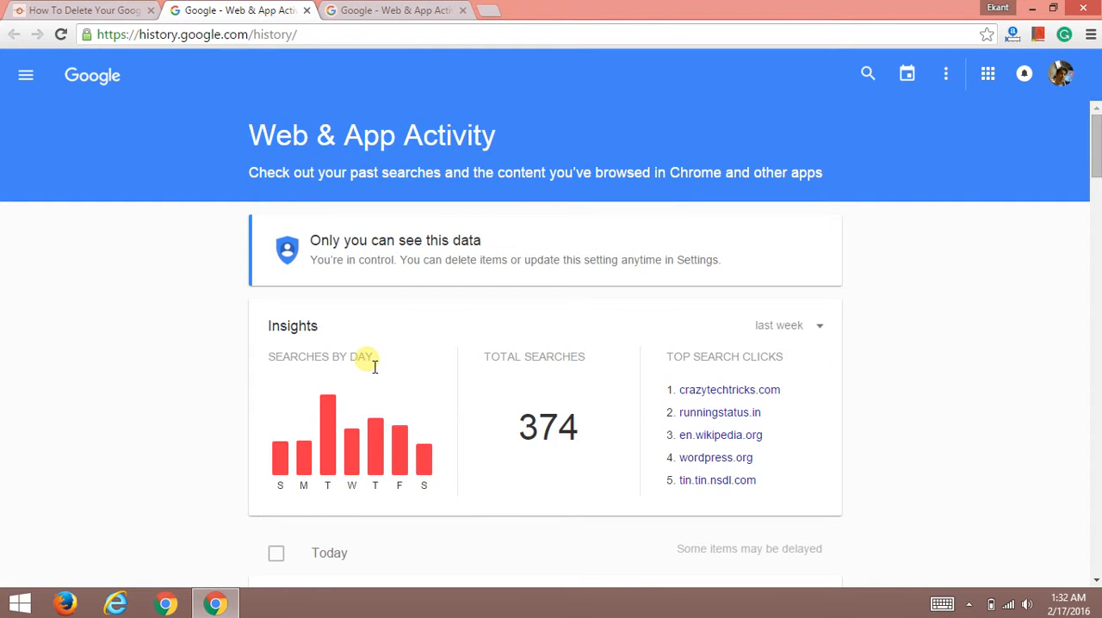
{"action": "mouse_move", "coordinate": [345, 322]}
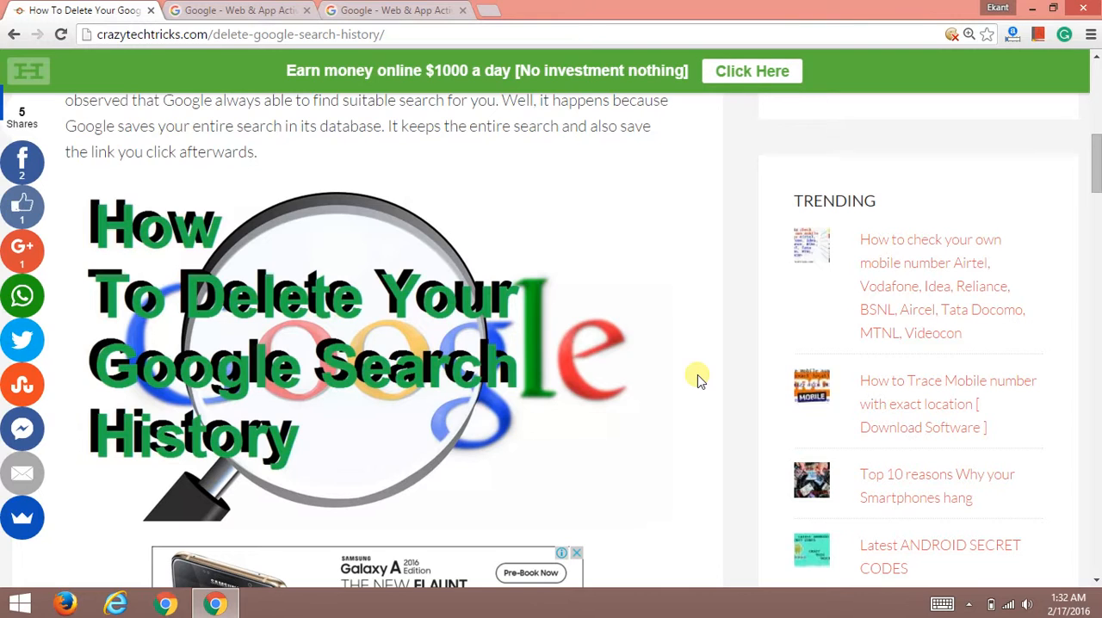
{"action": "mouse_move", "coordinate": [699, 381]}
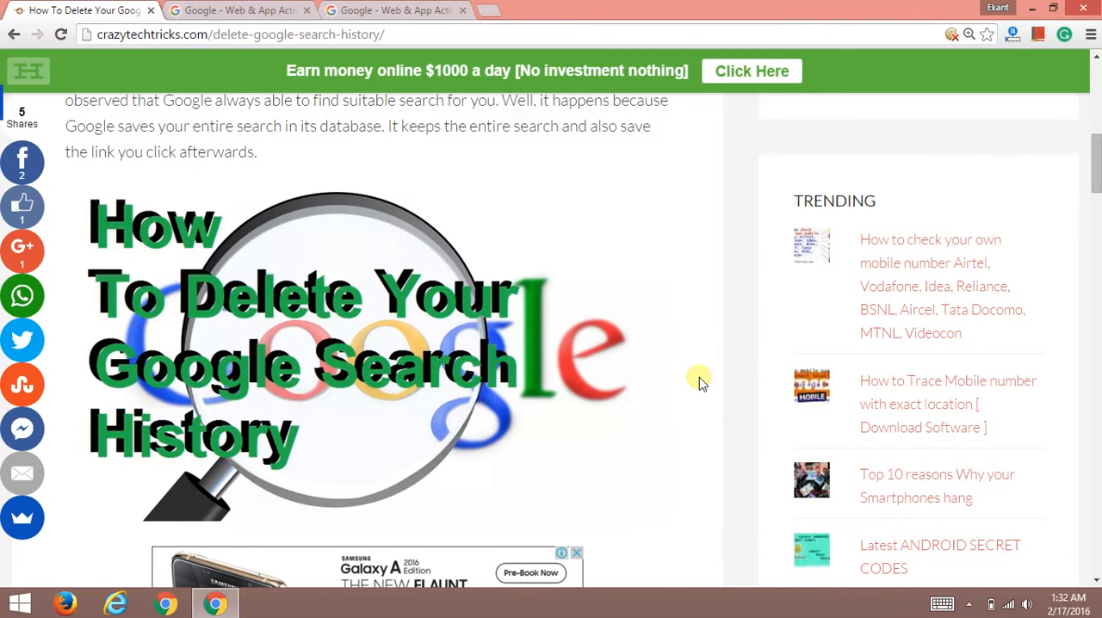
{"action": "mouse_move", "coordinate": [699, 383]}
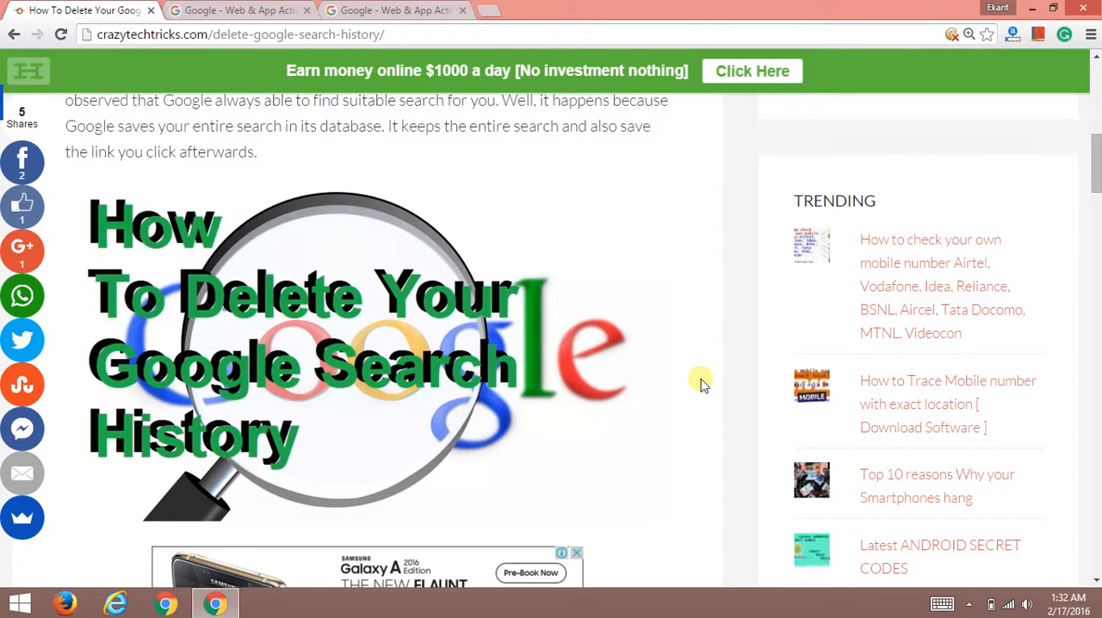